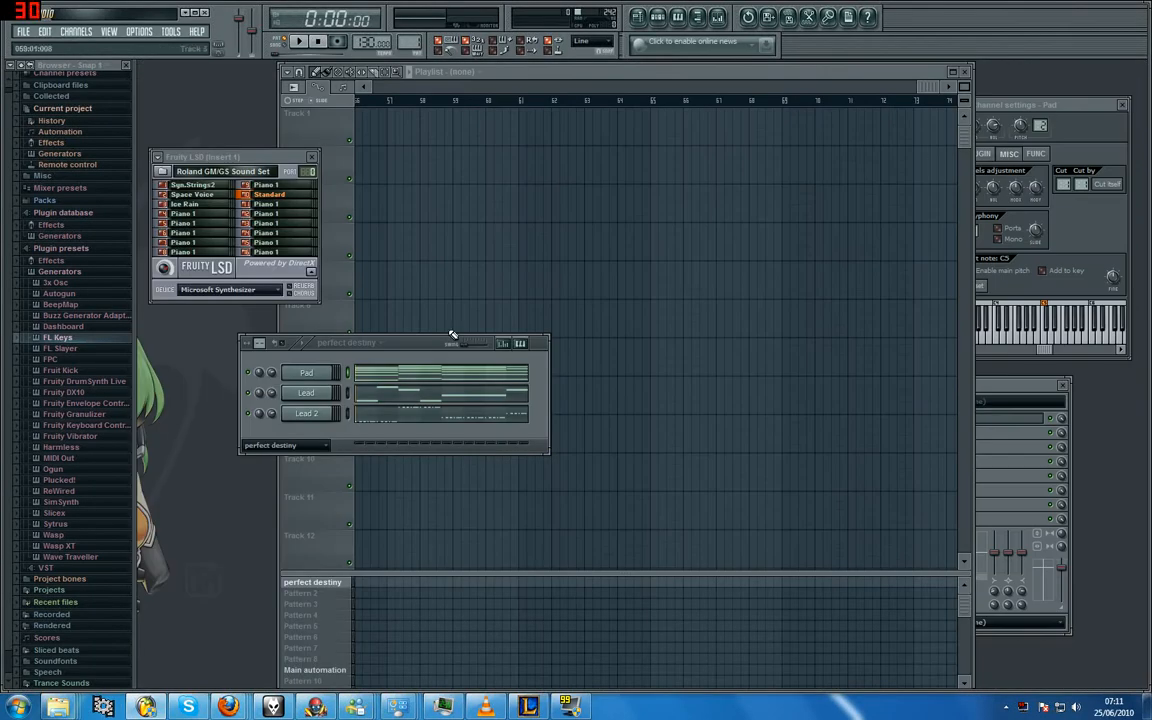
mouse_move(563, 133)
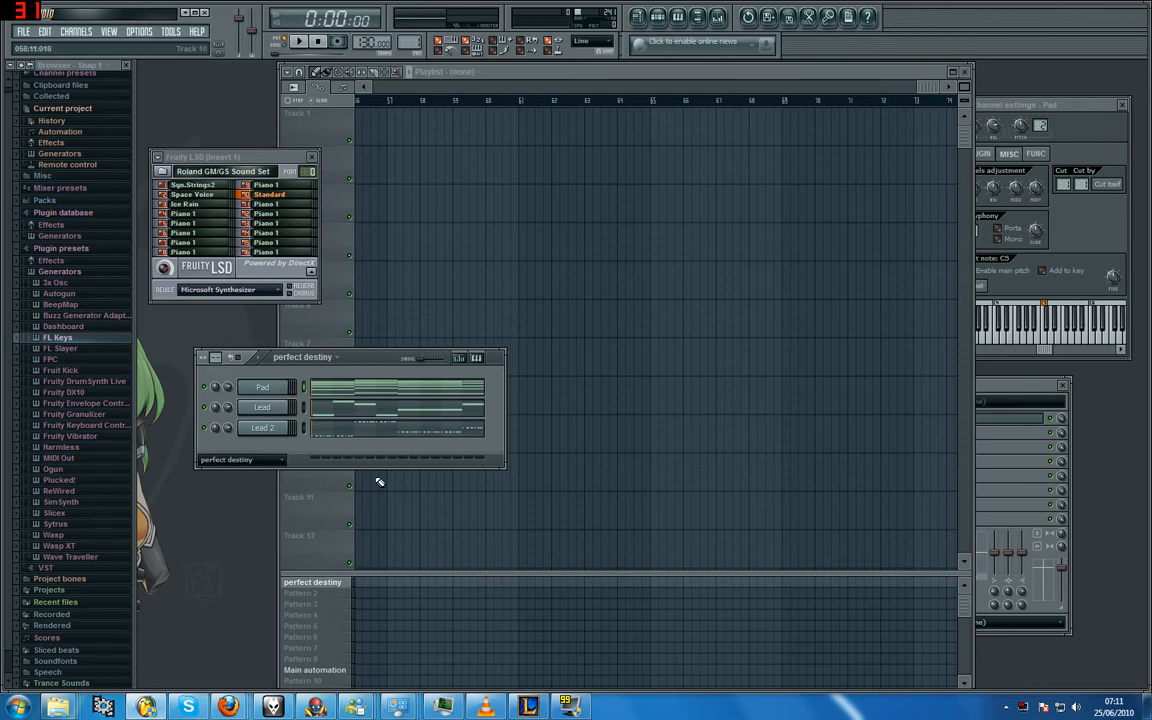
mouse_move(327, 465)
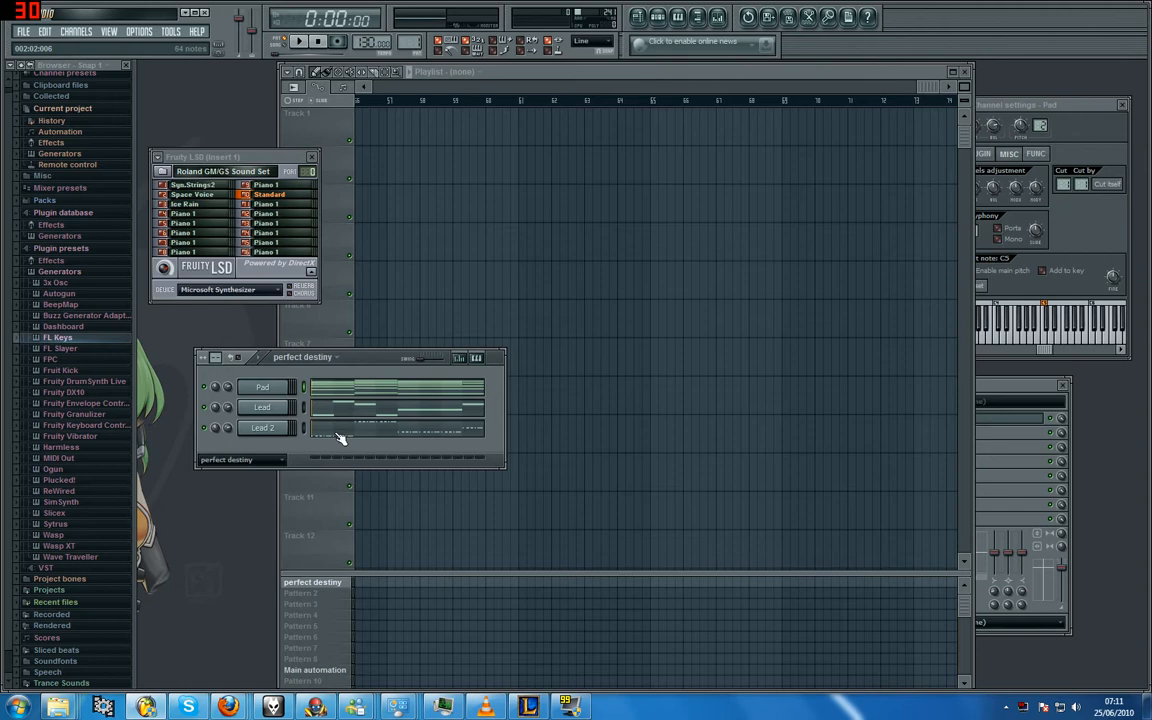
mouse_move(352, 443)
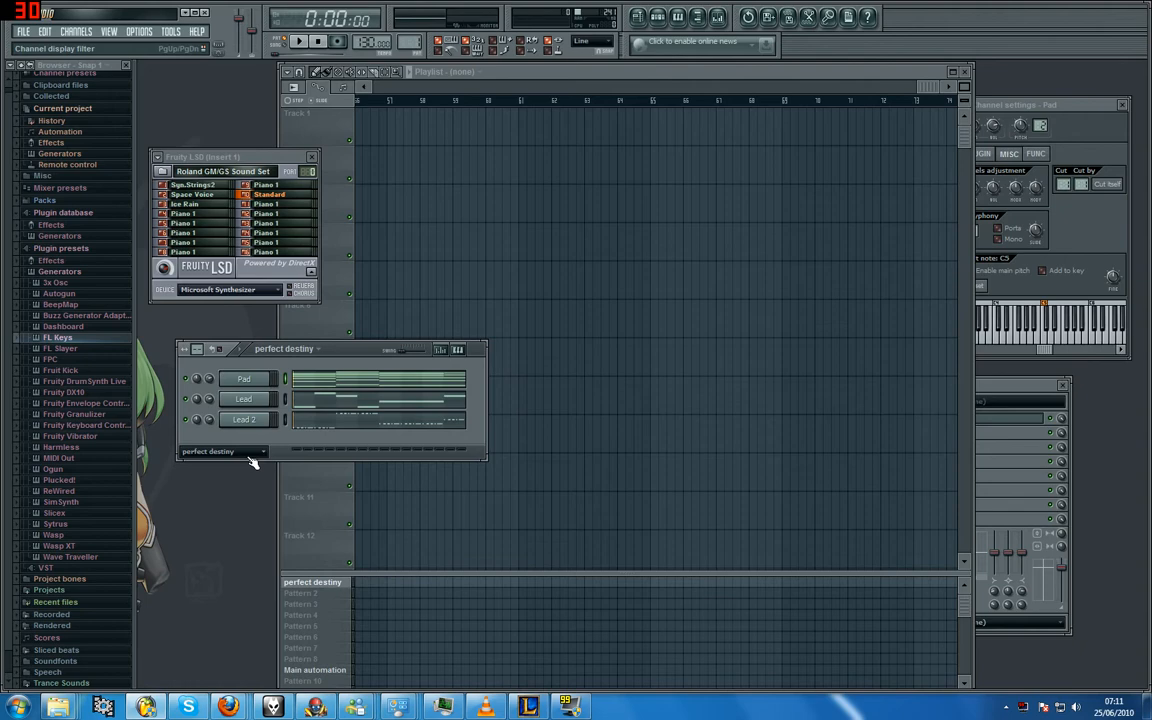
Play the 'perfect destny' track in foobar2000, then return to FL Studio.
left_click(245, 419)
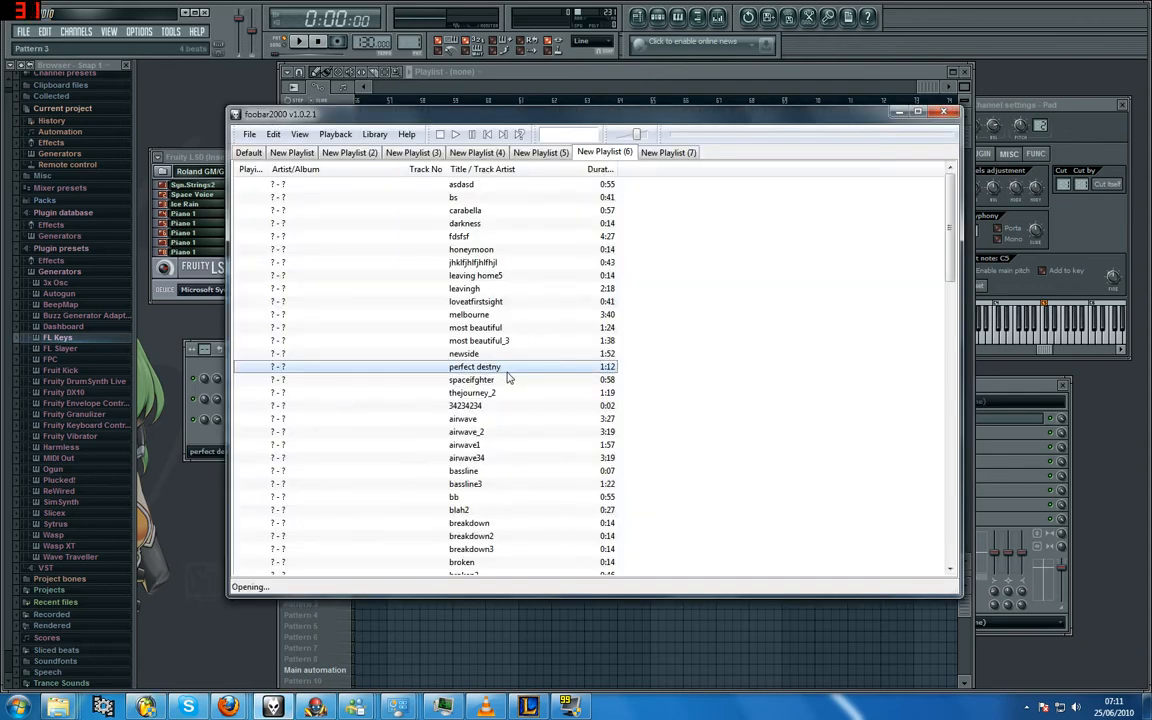
double_click(475, 366)
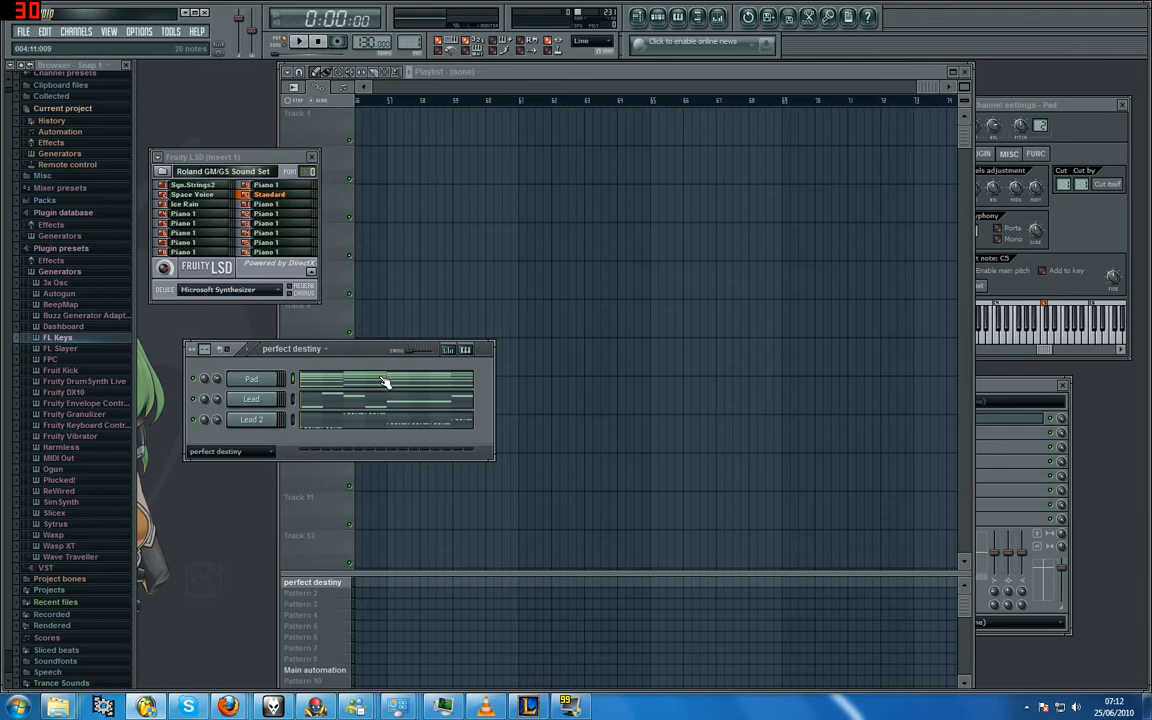
mouse_move(370, 373)
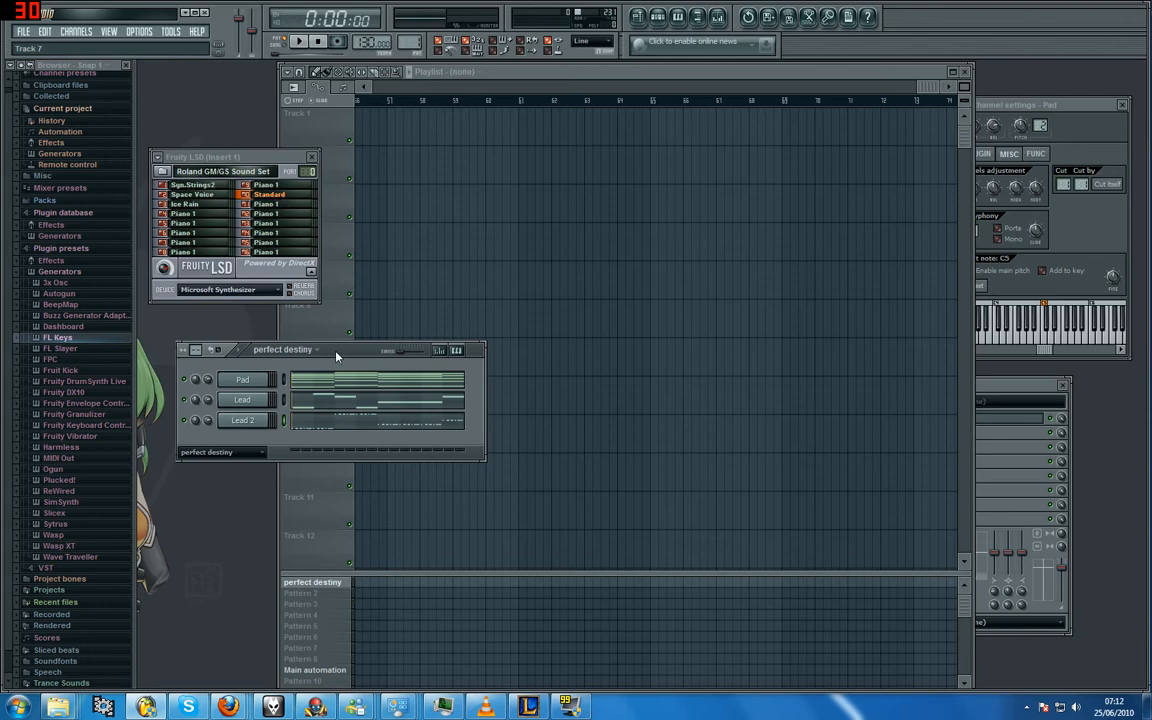
left_click_drag(282, 349, 256, 342)
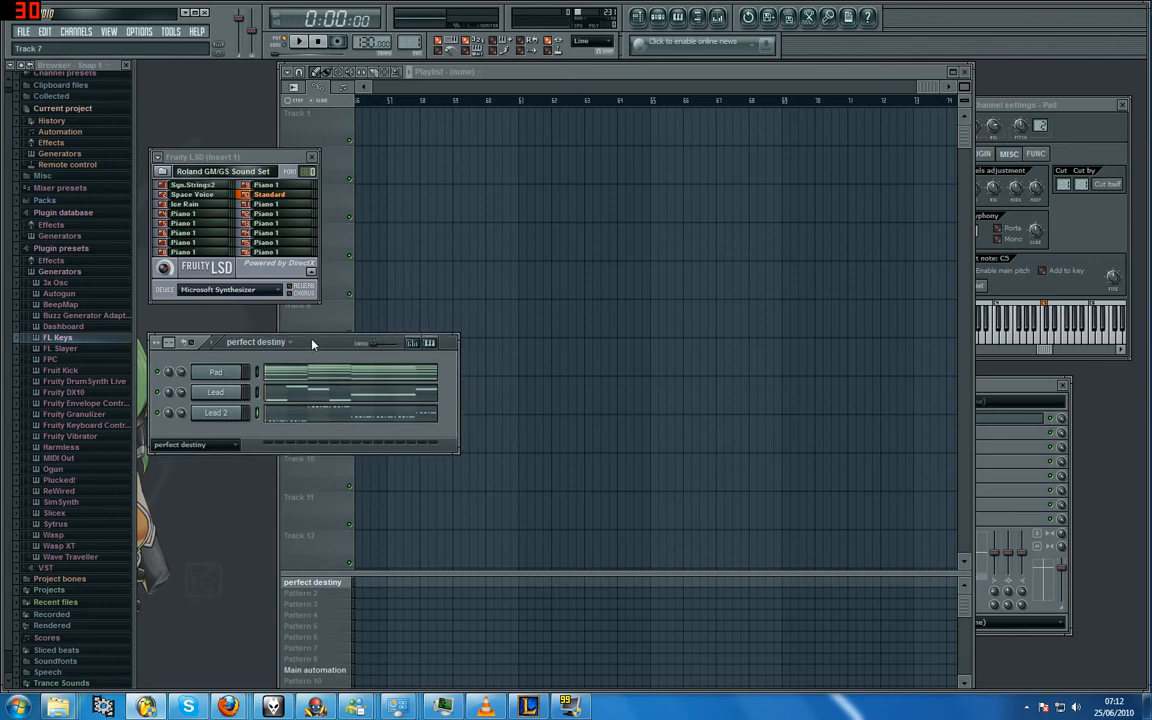
mouse_move(317, 346)
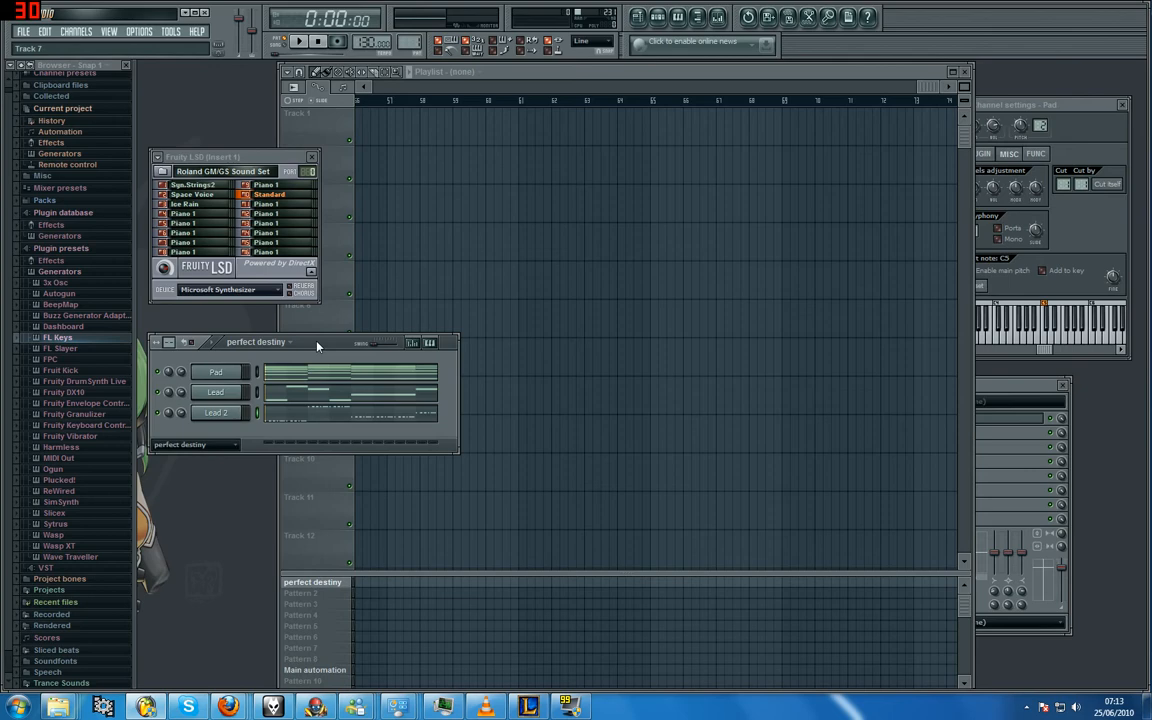
mouse_move(318, 328)
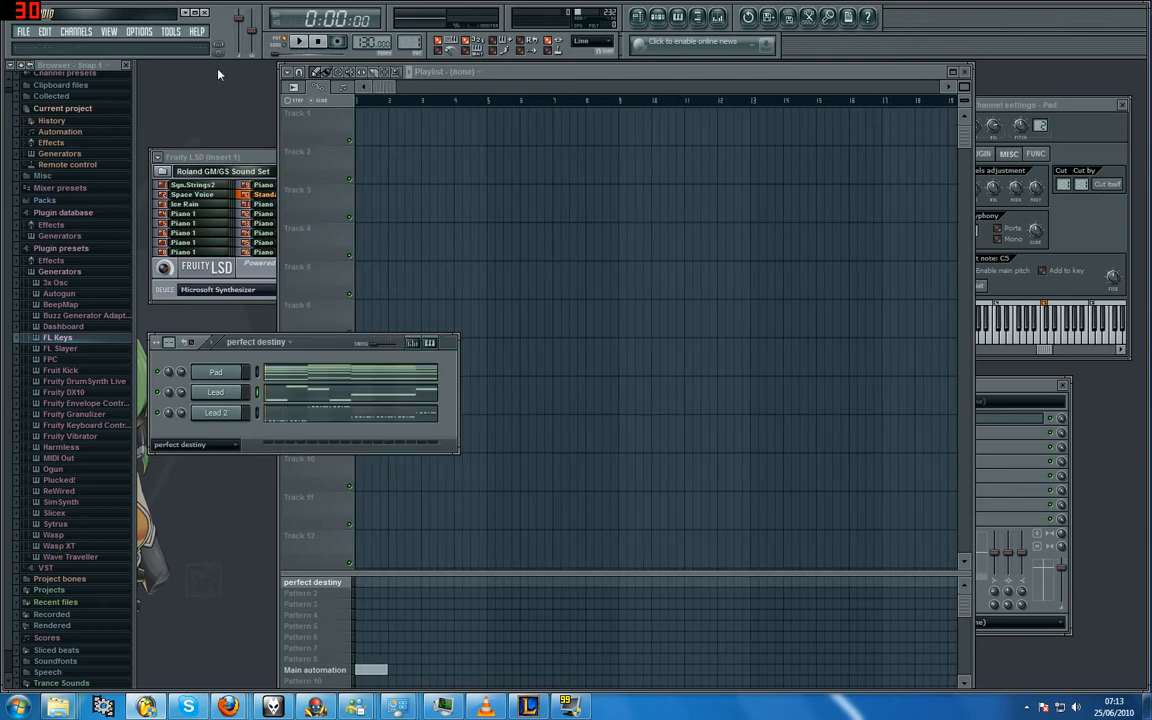
Replace the Pad, Lead and Lead 2 channel instruments with MIDI Out generators.
left_click(215, 391)
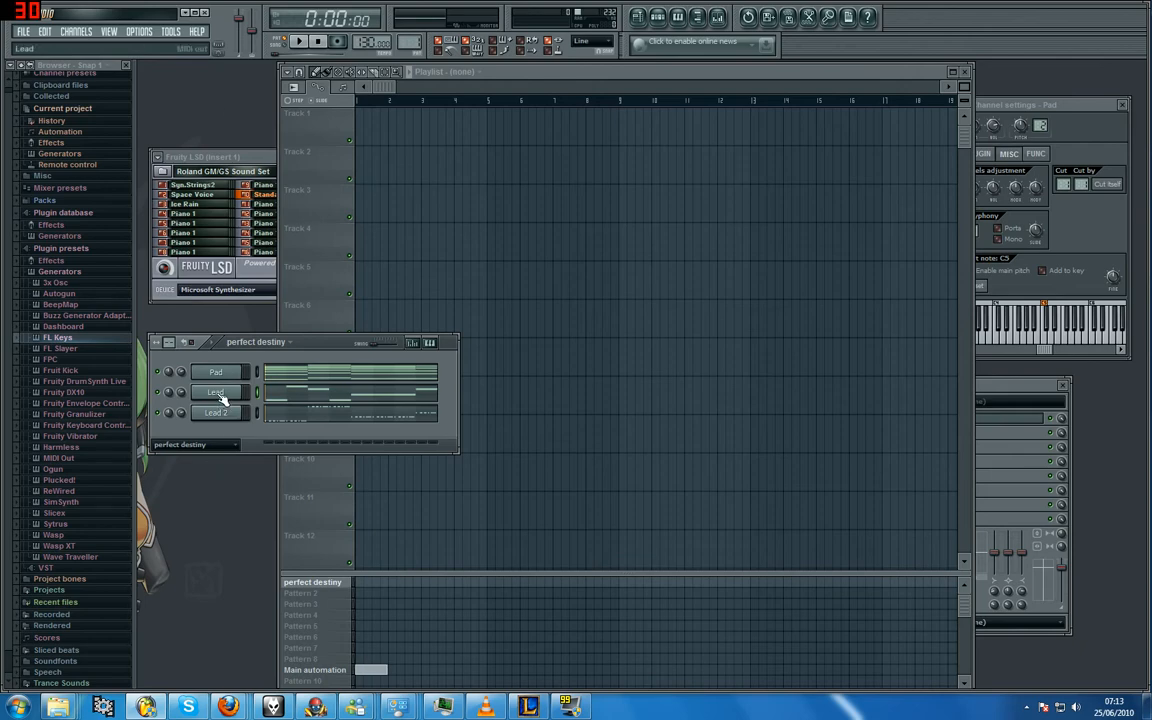
left_click(216, 371)
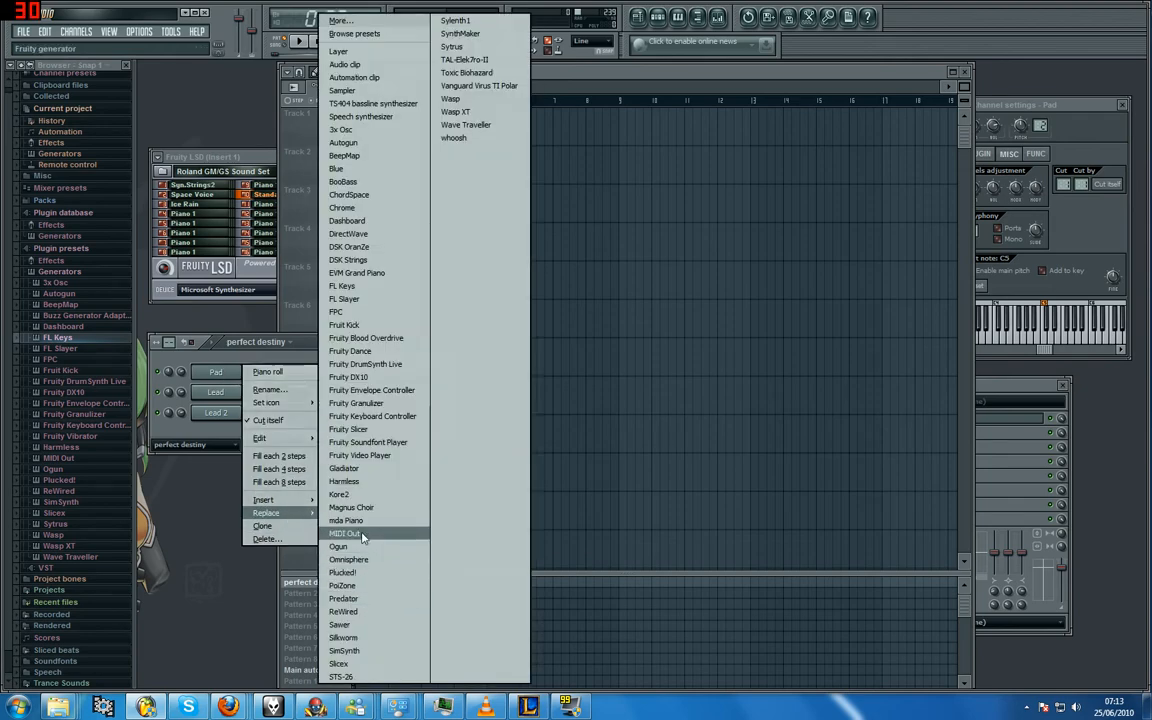
mouse_move(371, 637)
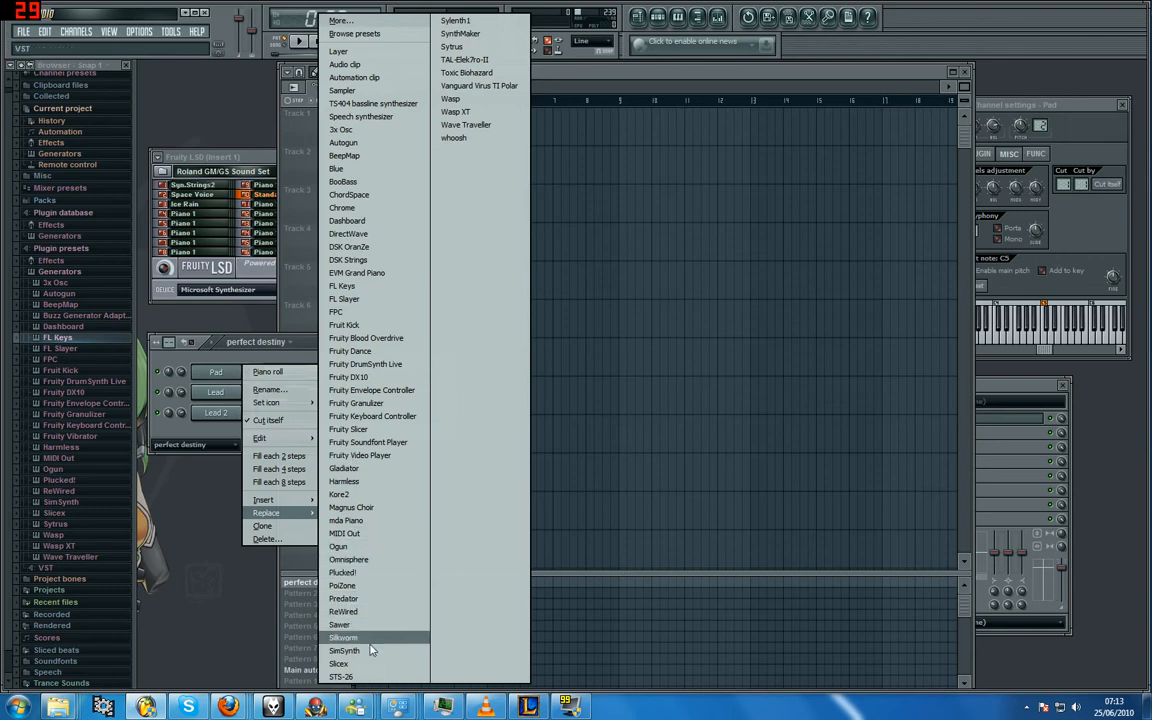
mouse_move(338, 663)
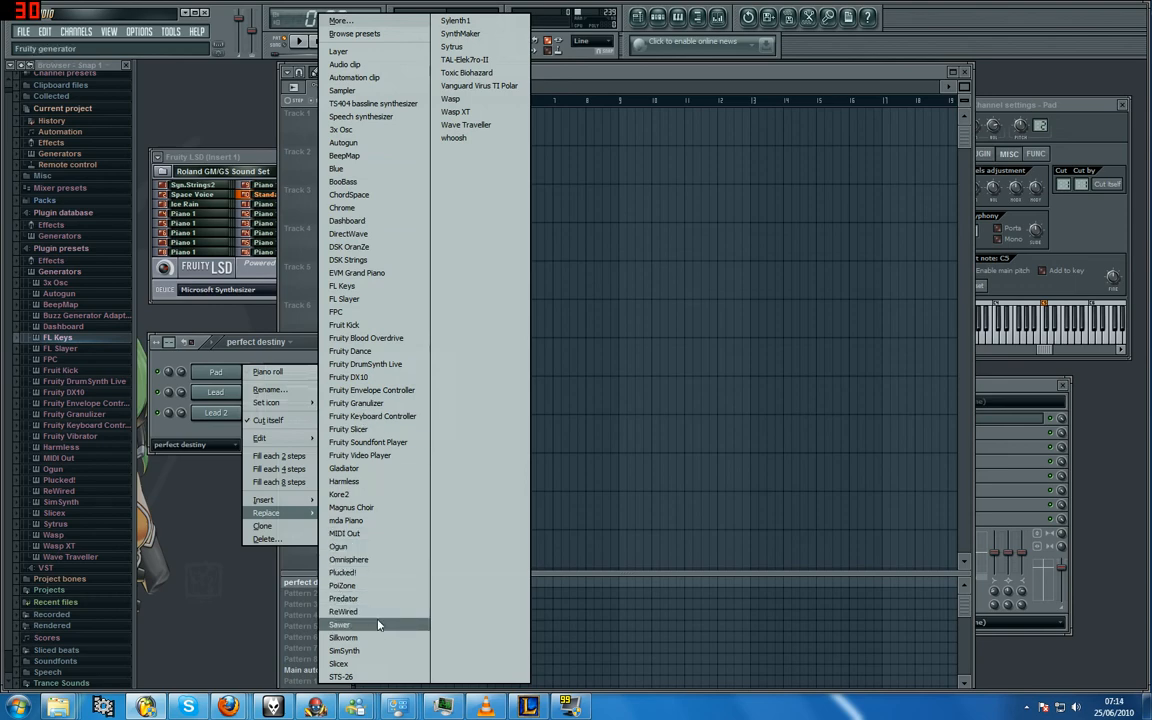
mouse_move(378, 611)
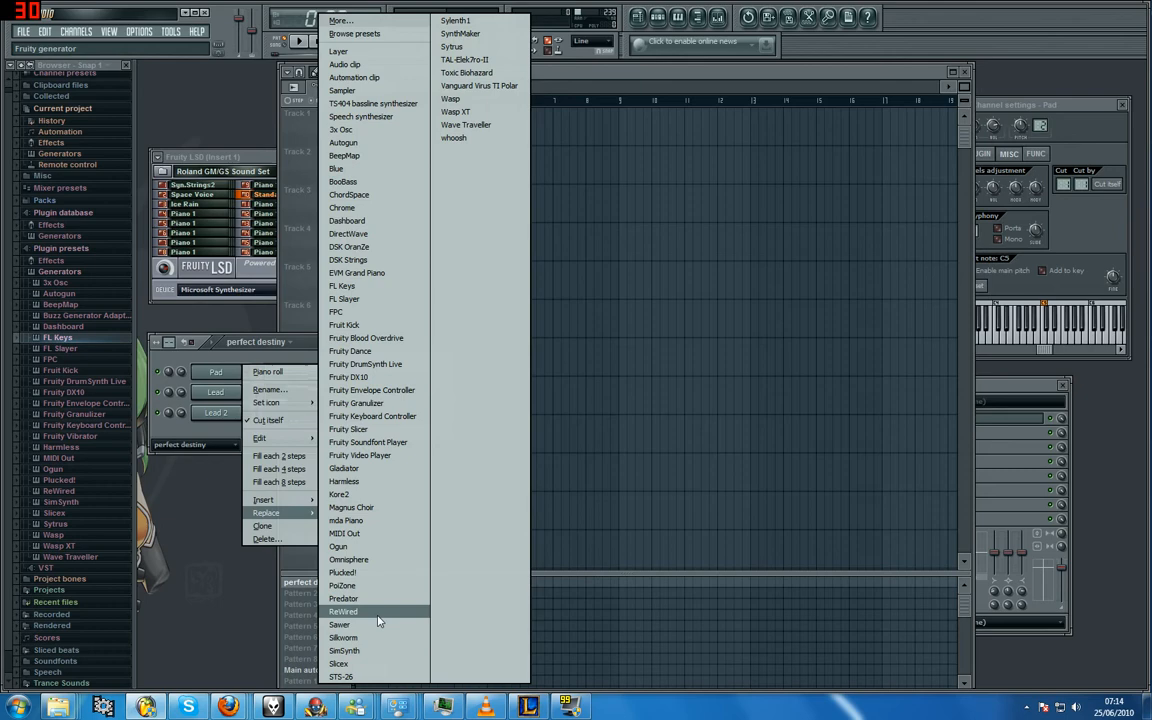
left_click(343, 533)
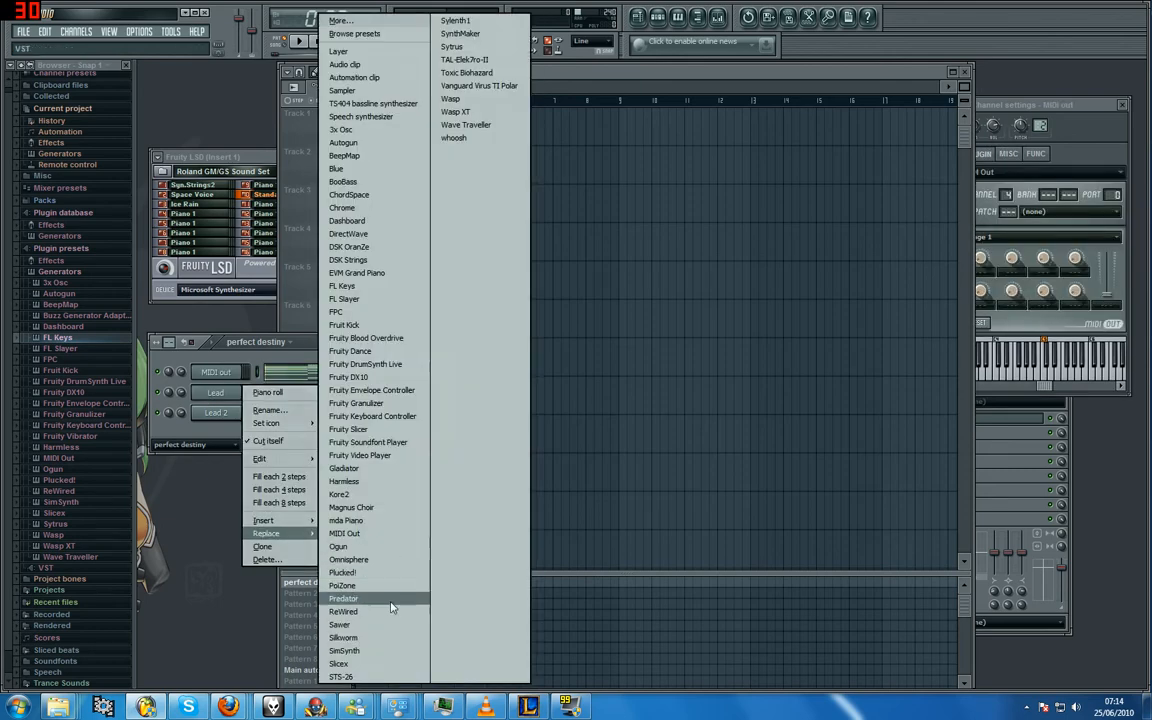
mouse_move(339, 546)
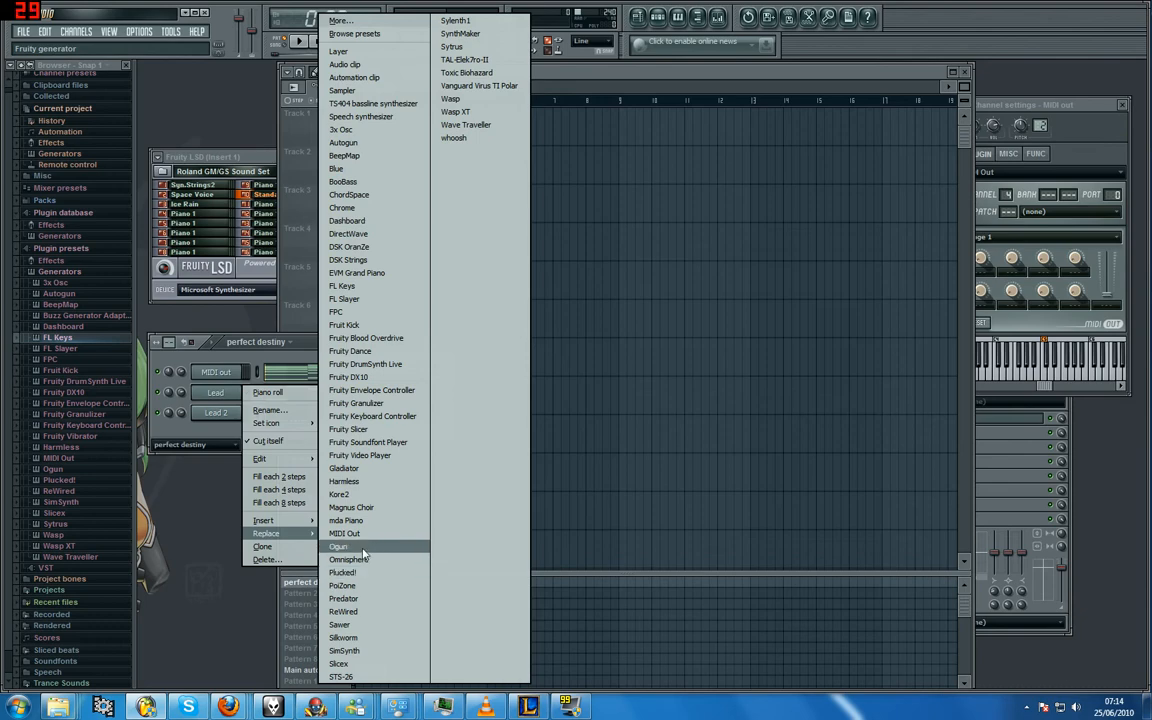
mouse_move(345, 533)
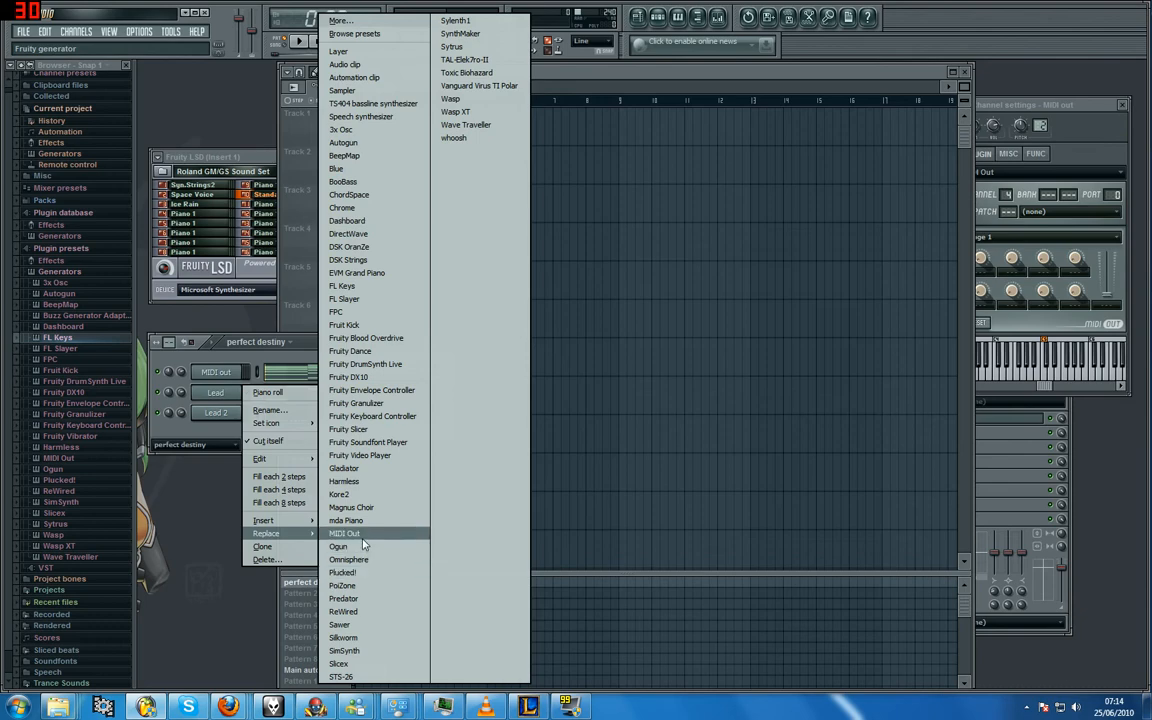
left_click(344, 533)
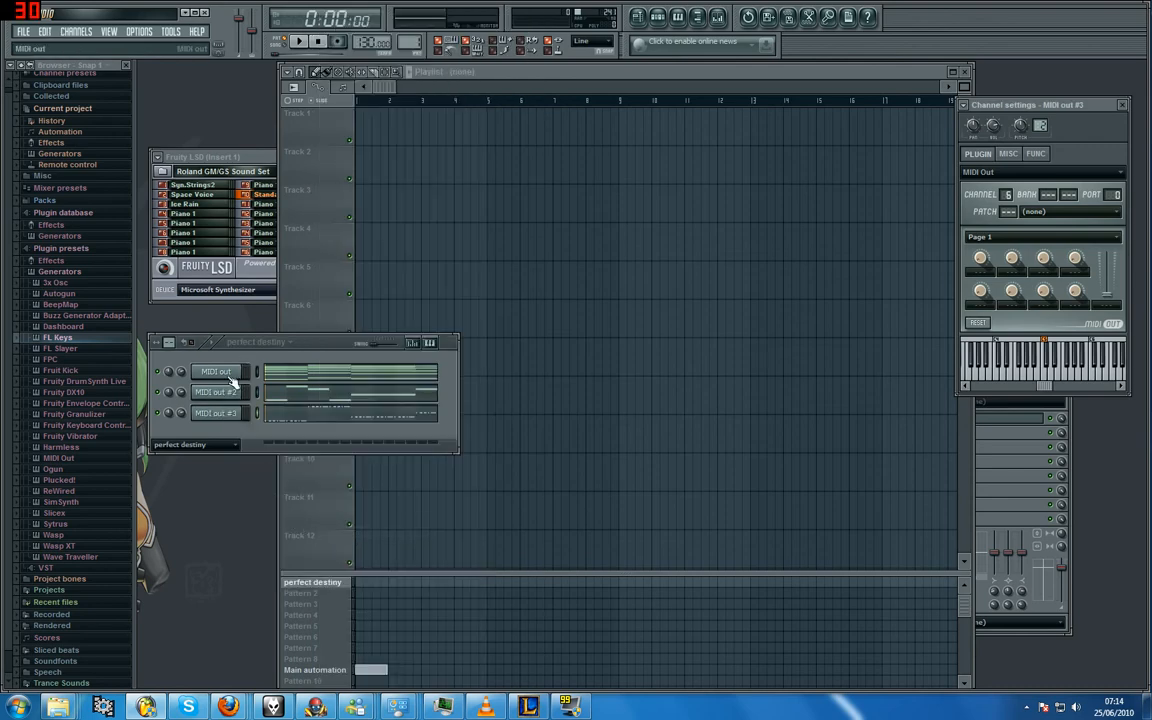
Open the first MIDI out channel's settings, then play and stop the pattern.
double_click(215, 371)
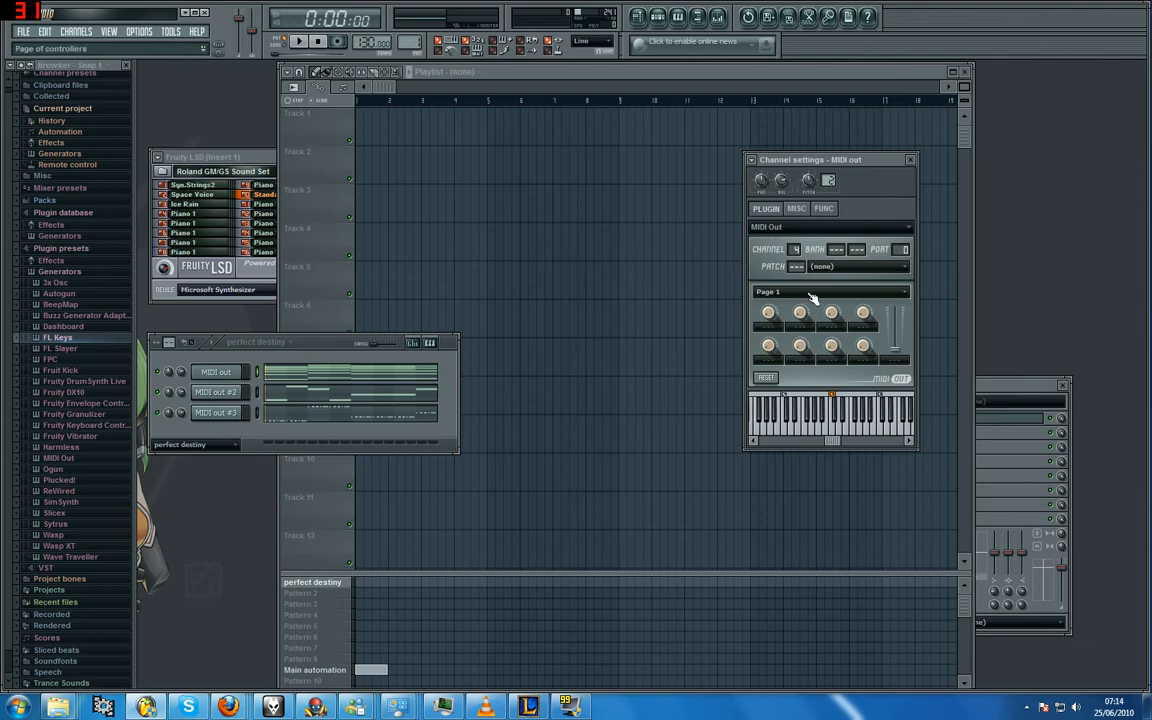
mouse_move(849, 278)
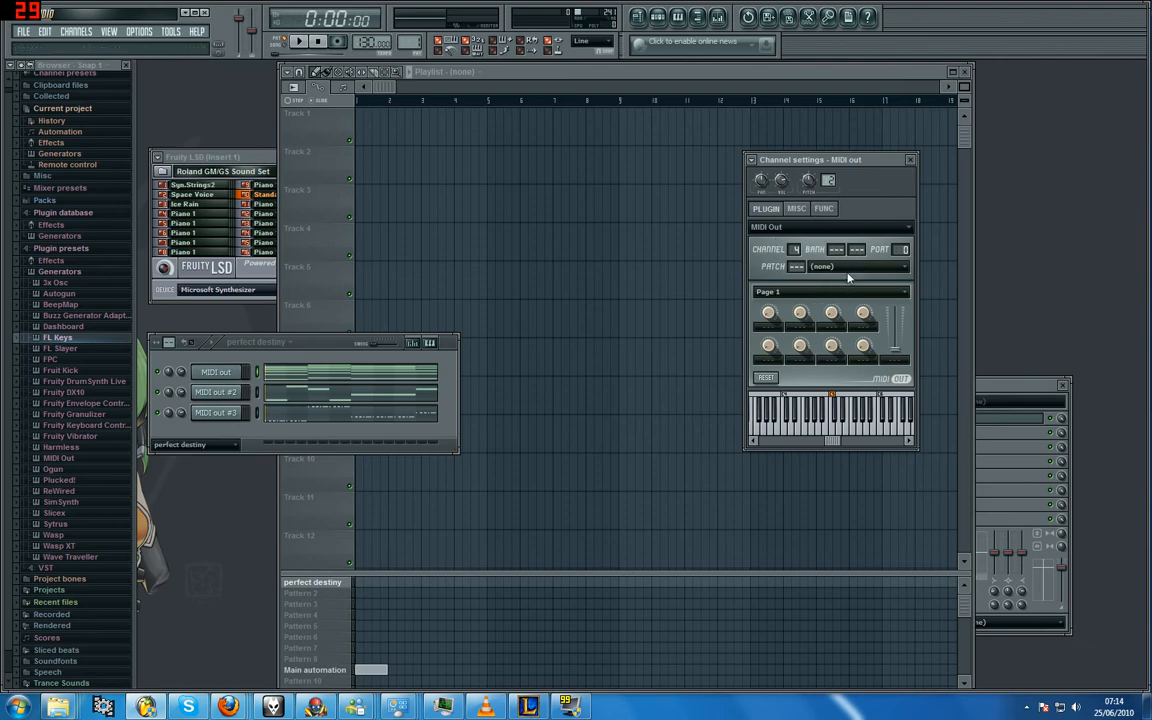
left_click(298, 41)
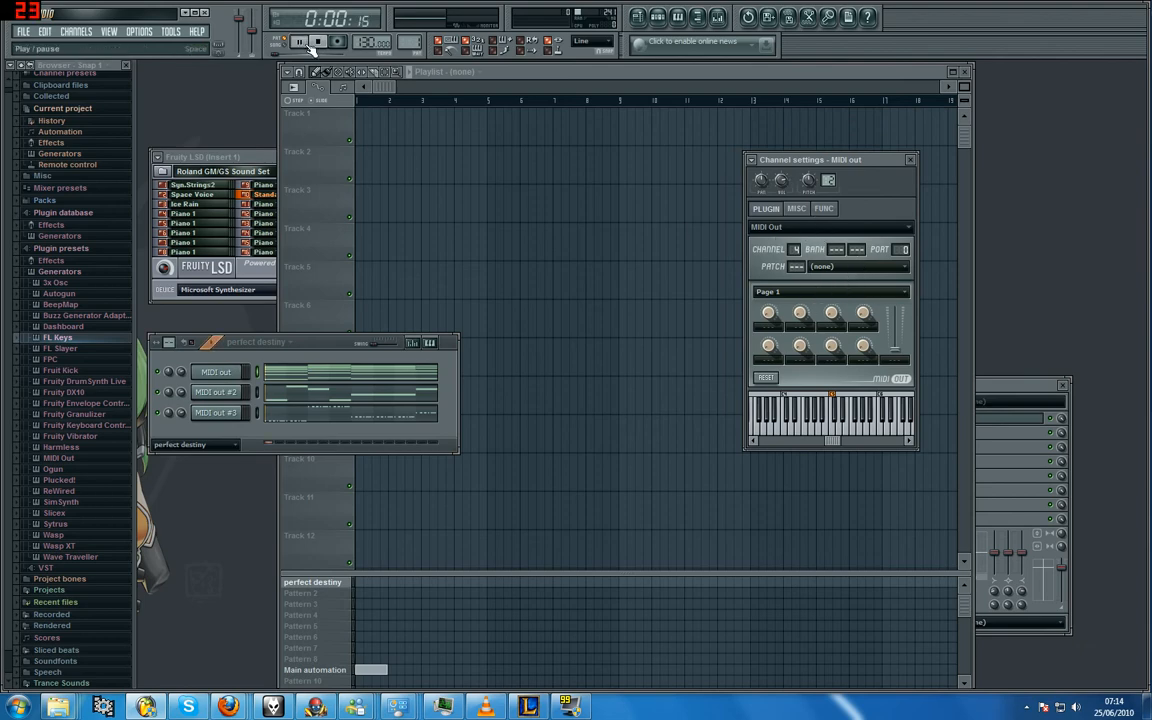
left_click(299, 41)
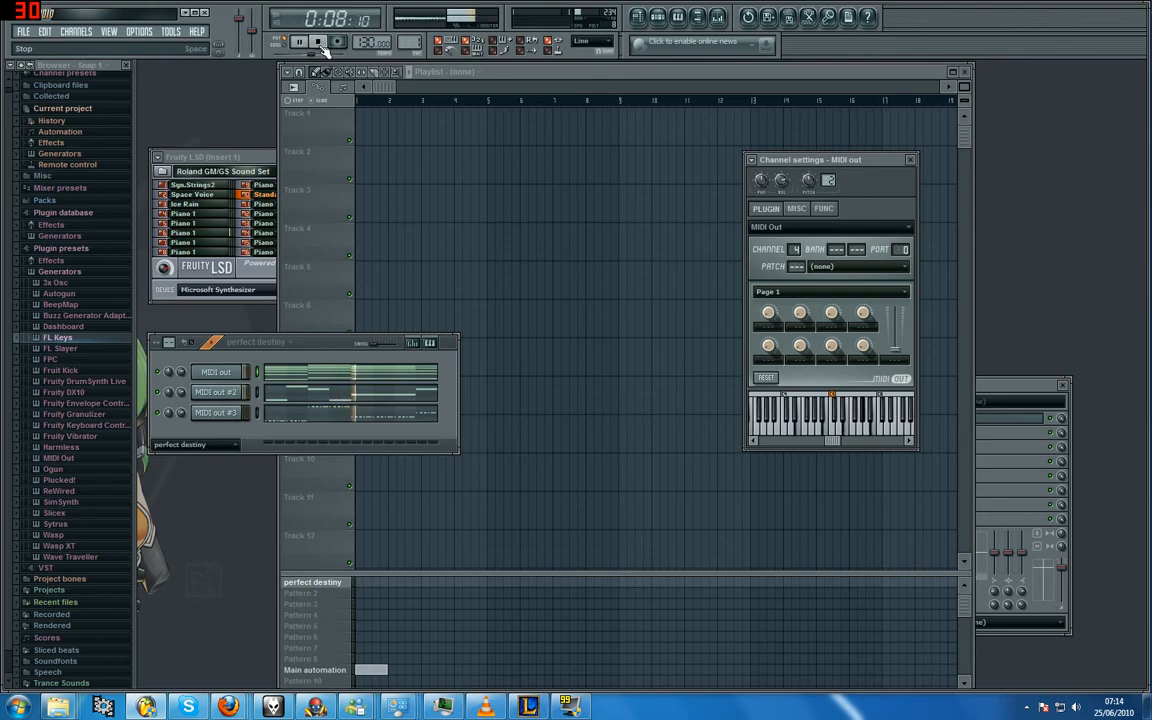
left_click(318, 41)
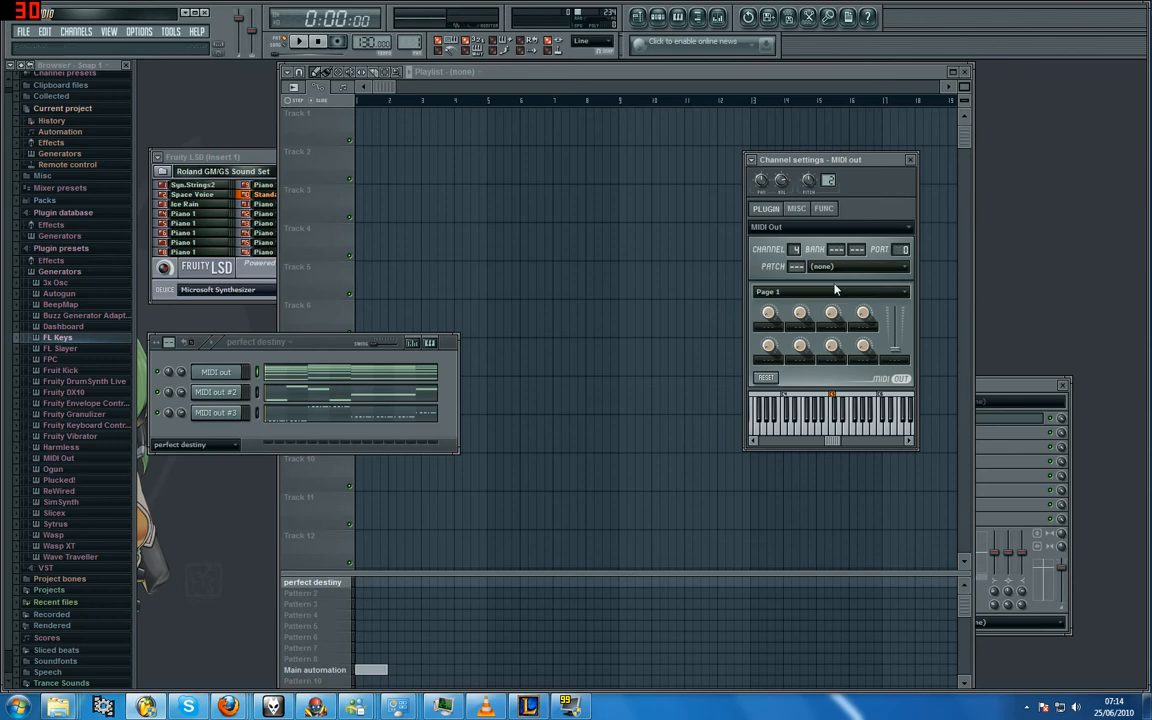
Give the first MIDI out channel Pad 4 (choir) and MIDI out #2 String Ensemble 1.
left_click(865, 266)
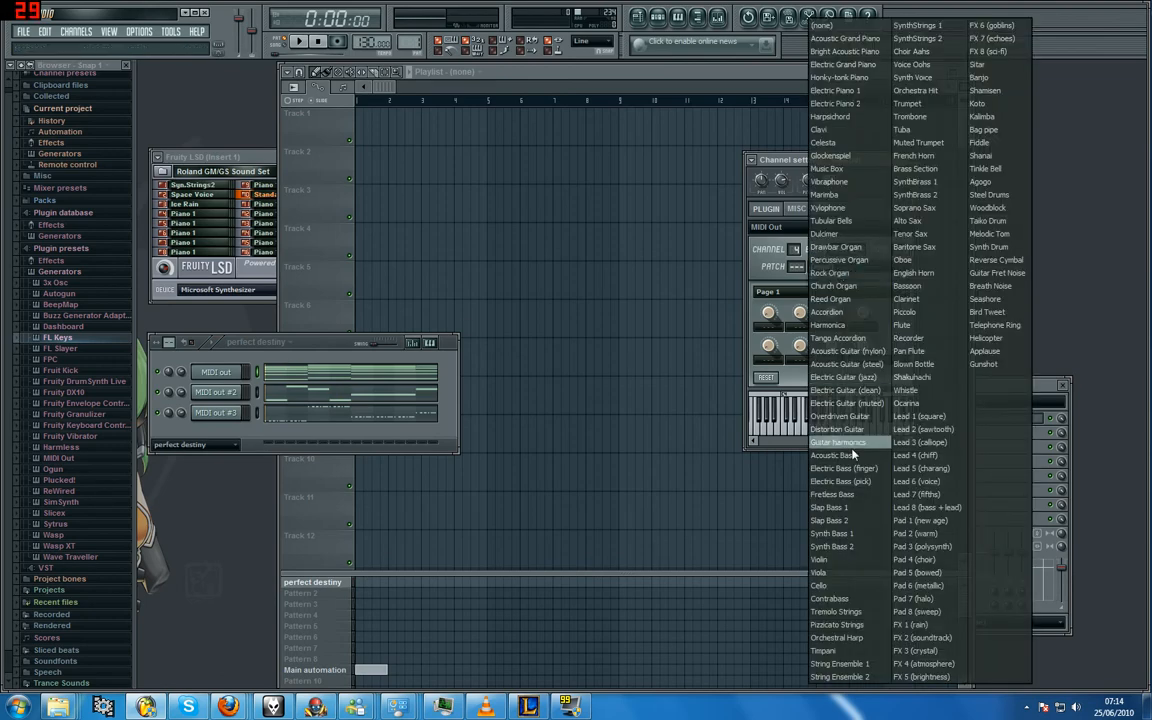
mouse_move(830, 598)
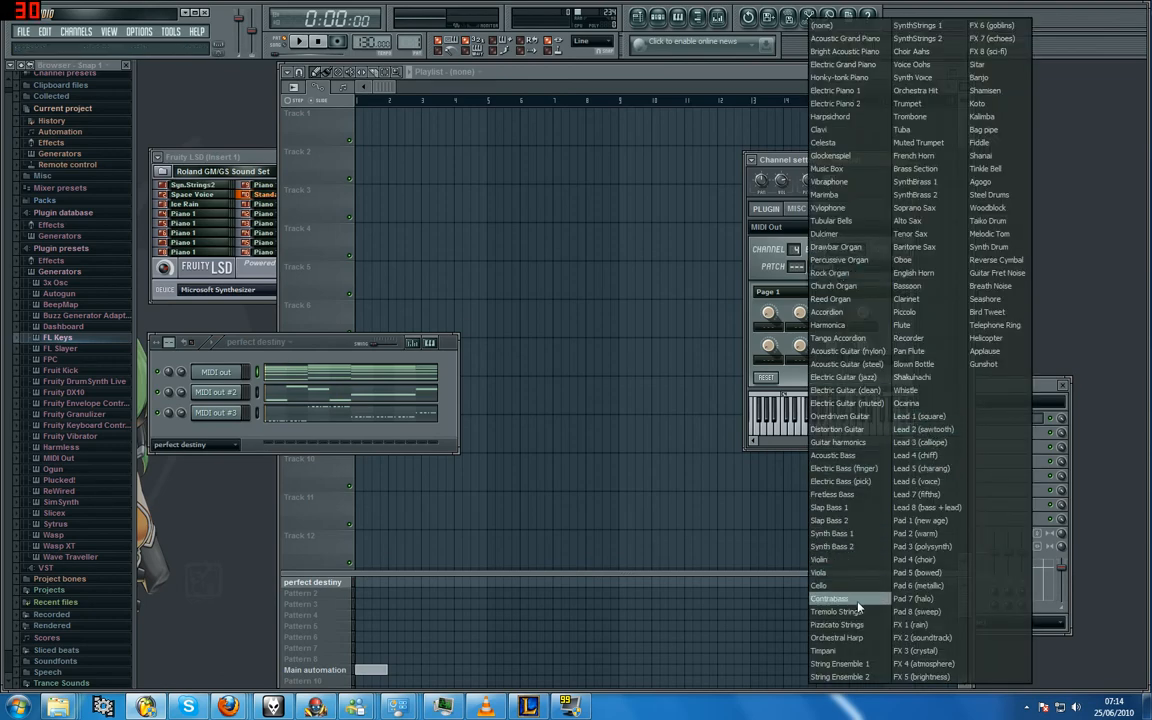
mouse_move(937, 520)
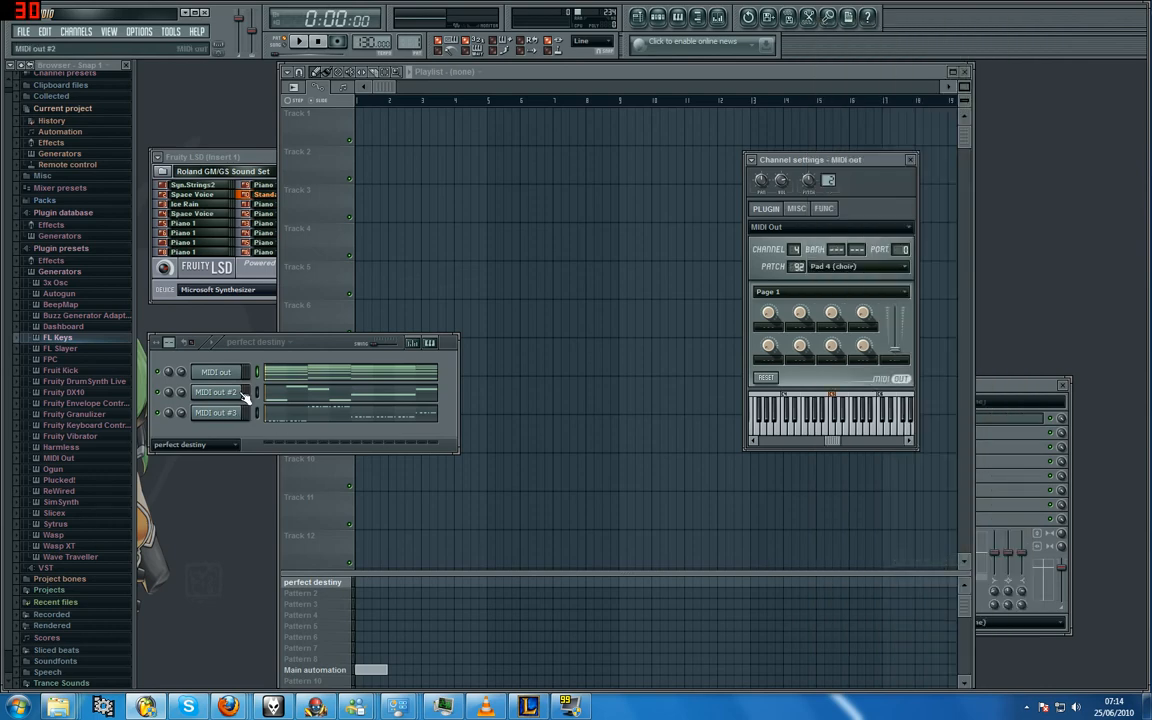
right_click(216, 391)
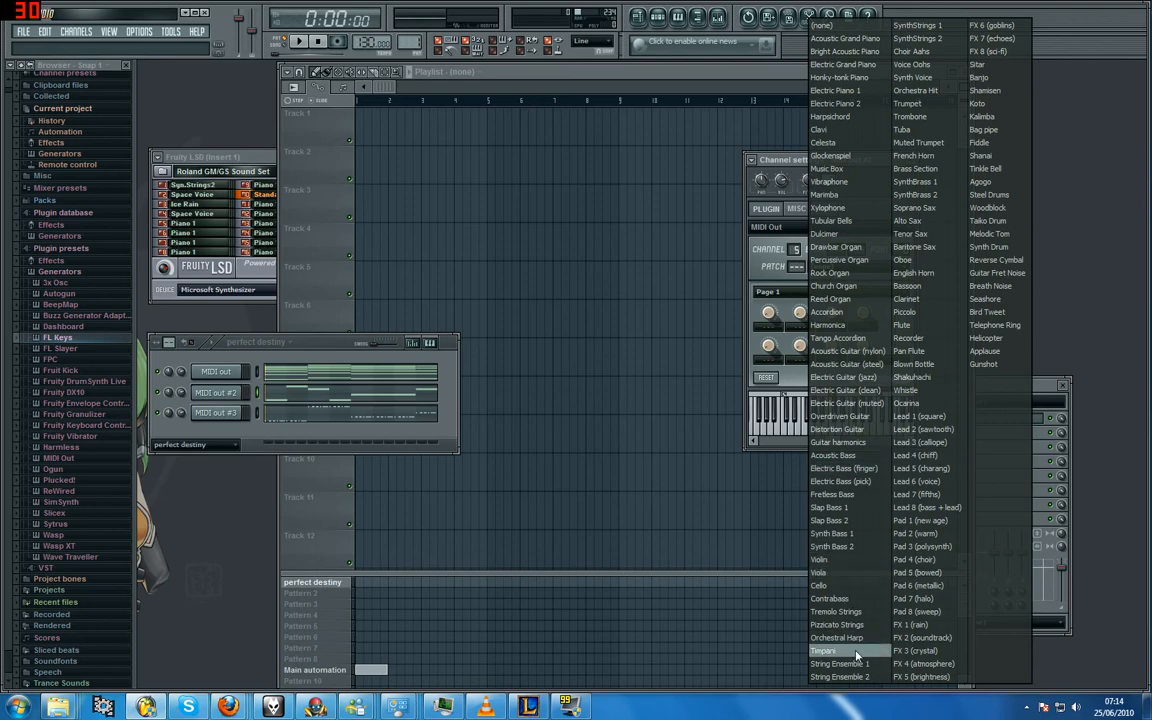
left_click(840, 663)
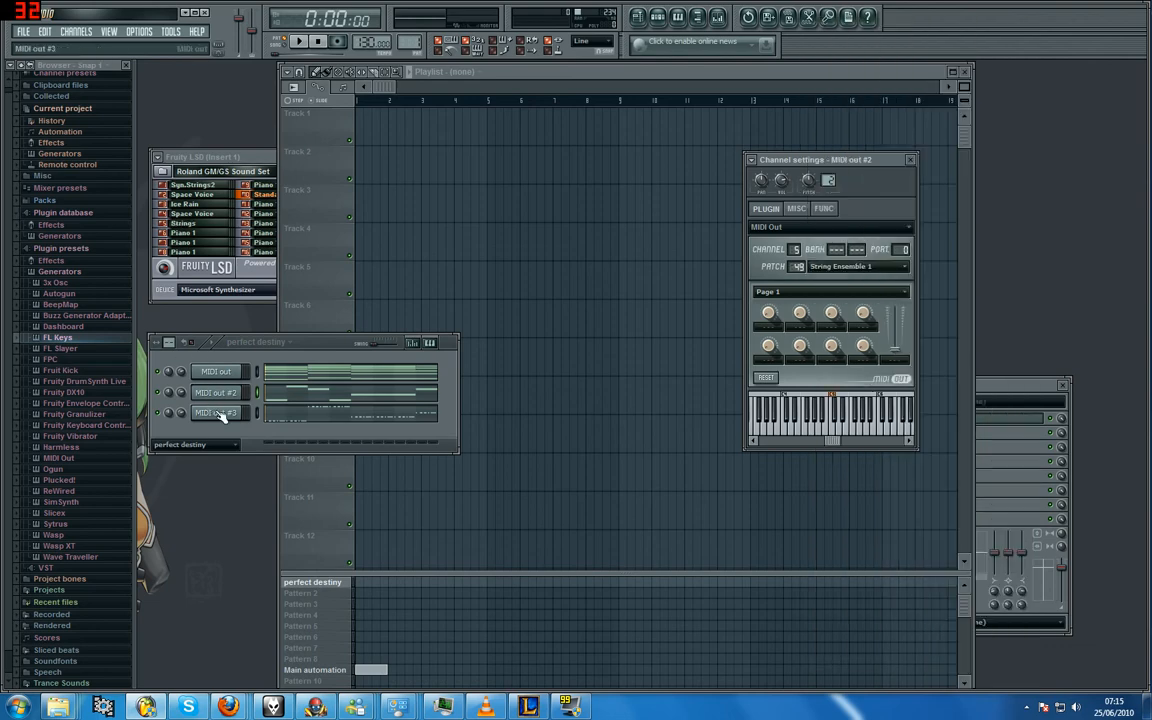
Play the pattern to test the new patches, then set a patch on MIDI out #3.
left_click(337, 41)
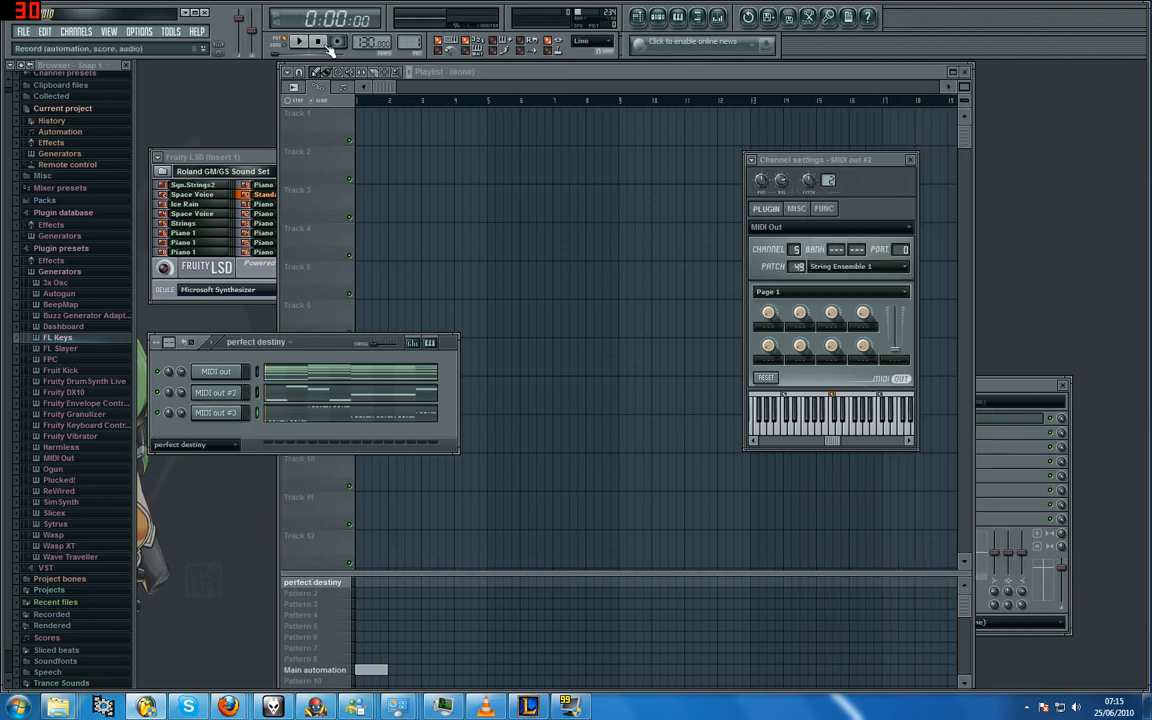
left_click(299, 41)
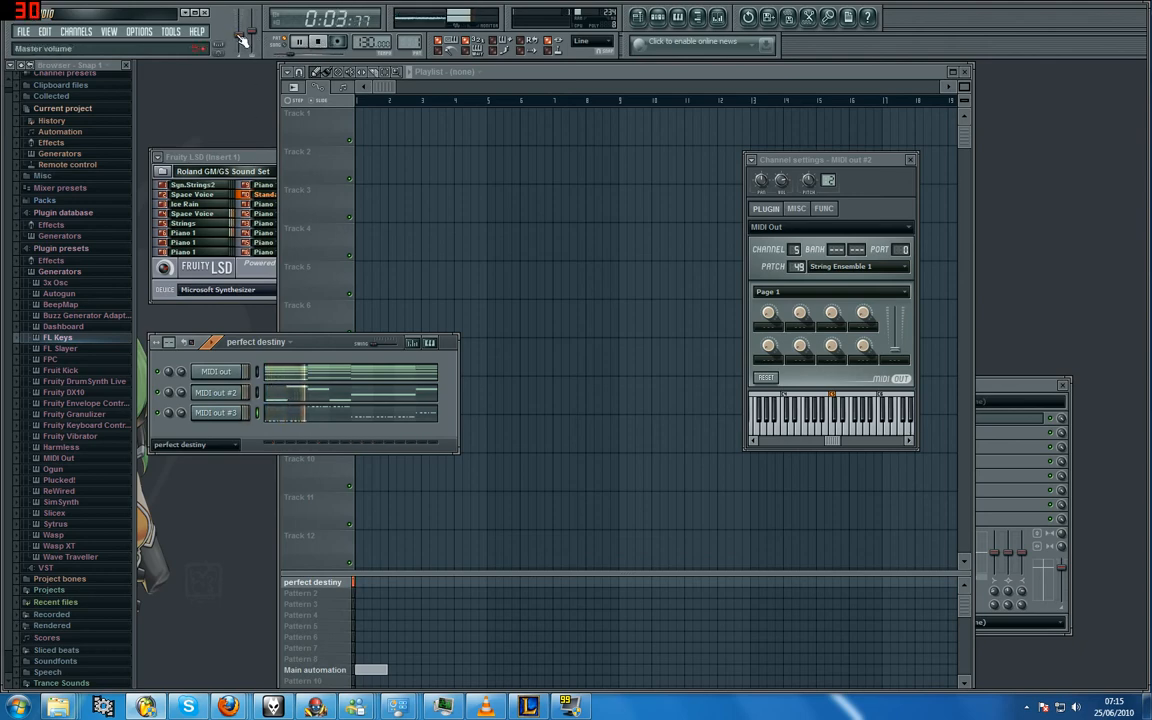
left_click(317, 41)
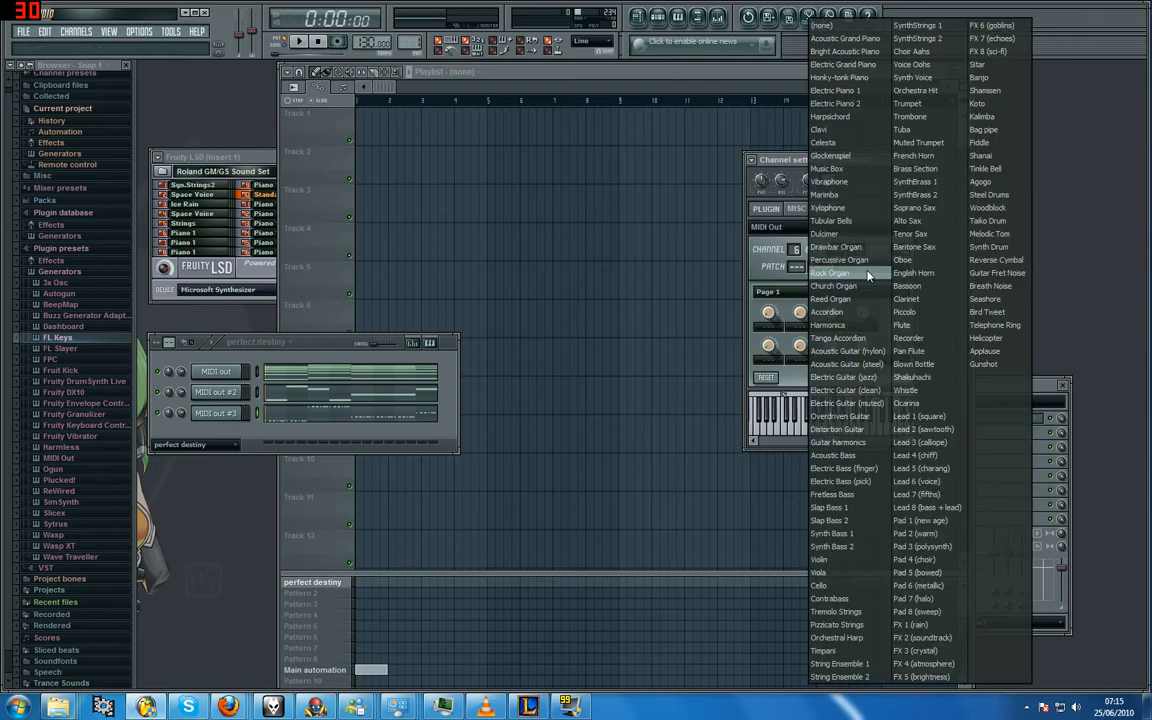
left_click(919, 416)
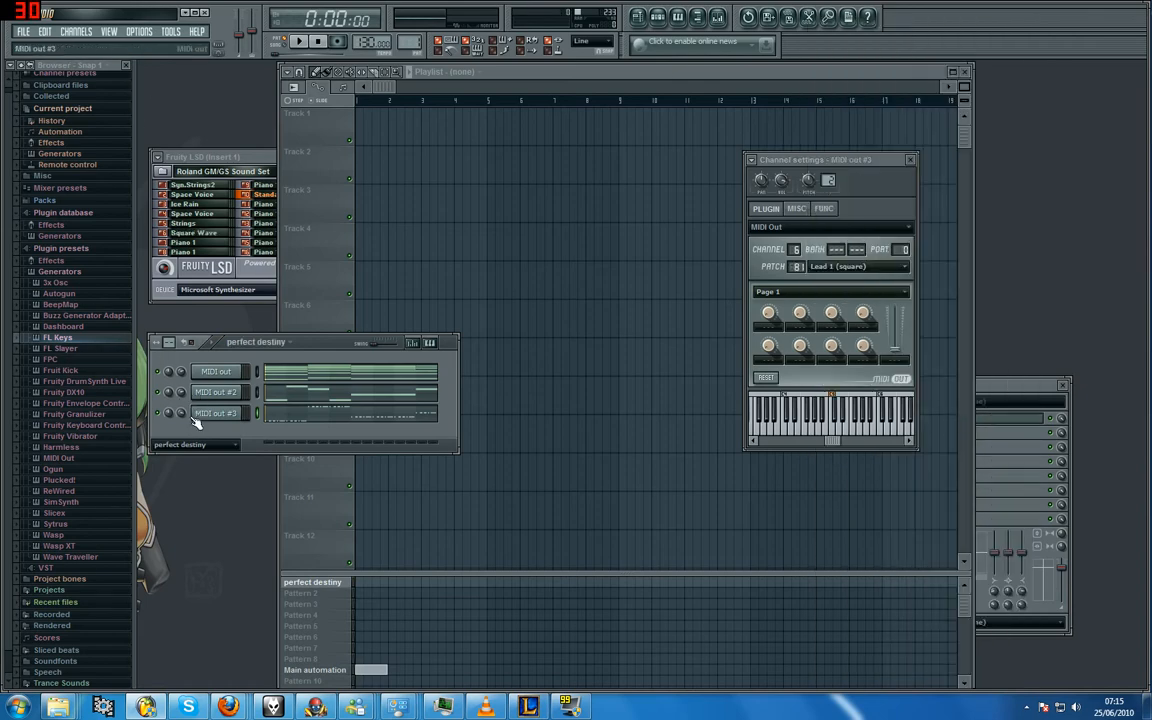
left_click(299, 41)
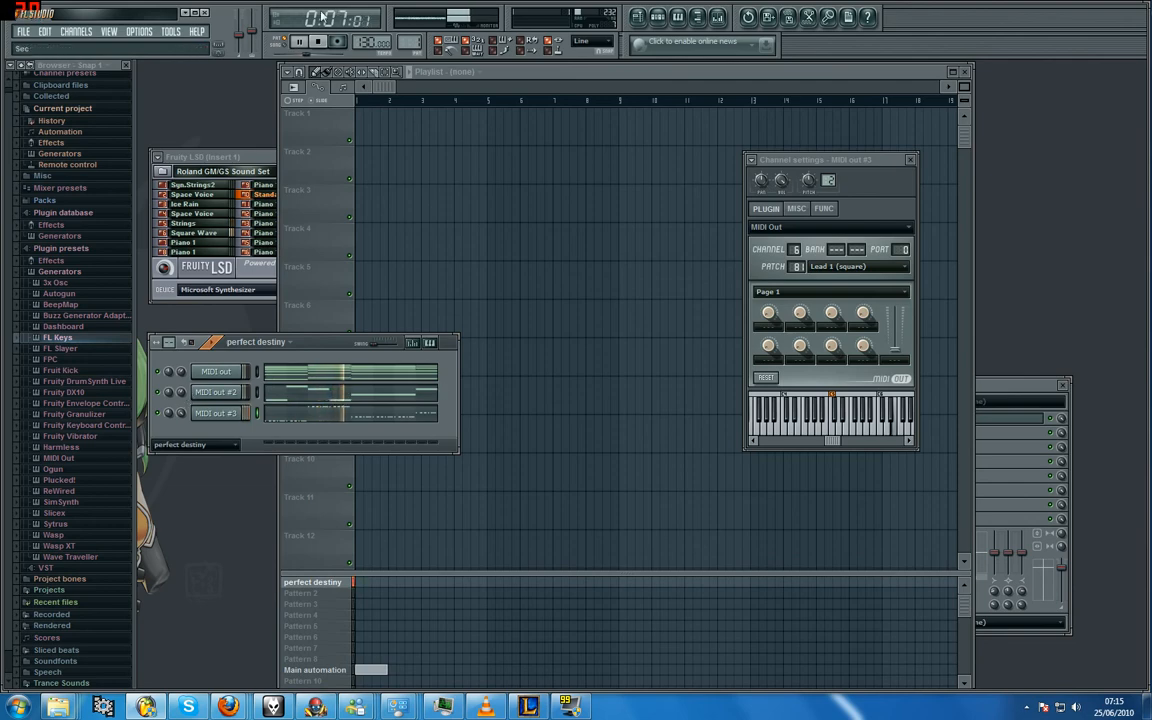
left_click(300, 41)
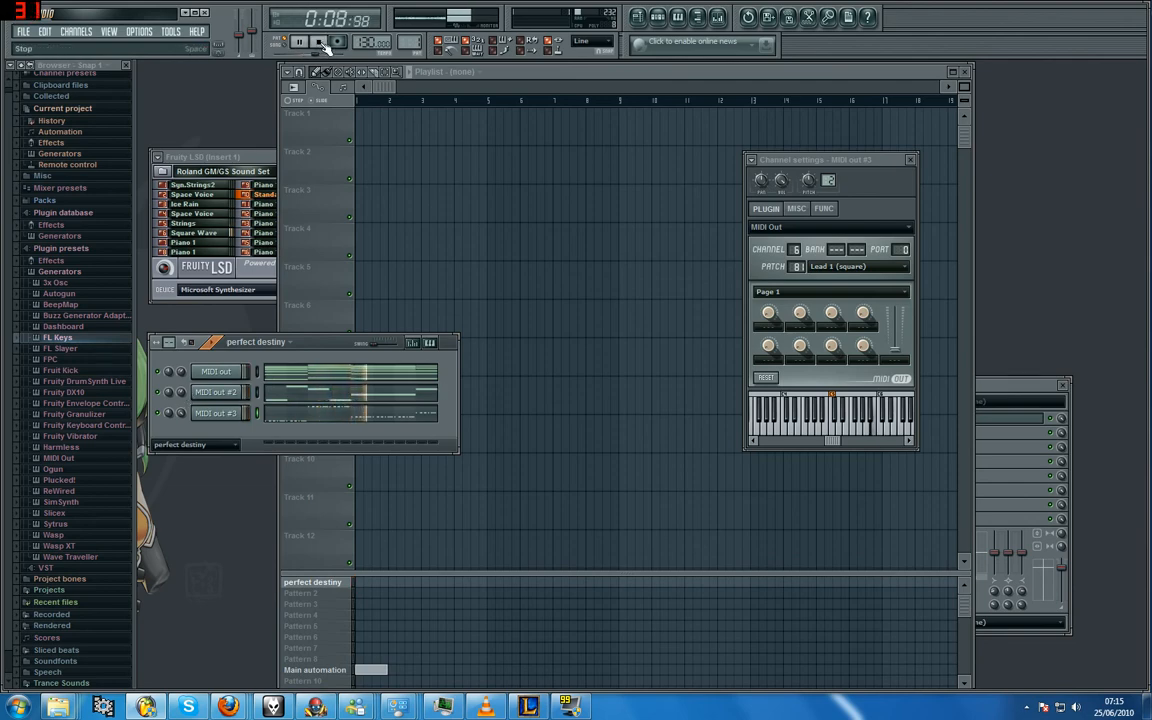
left_click(318, 41)
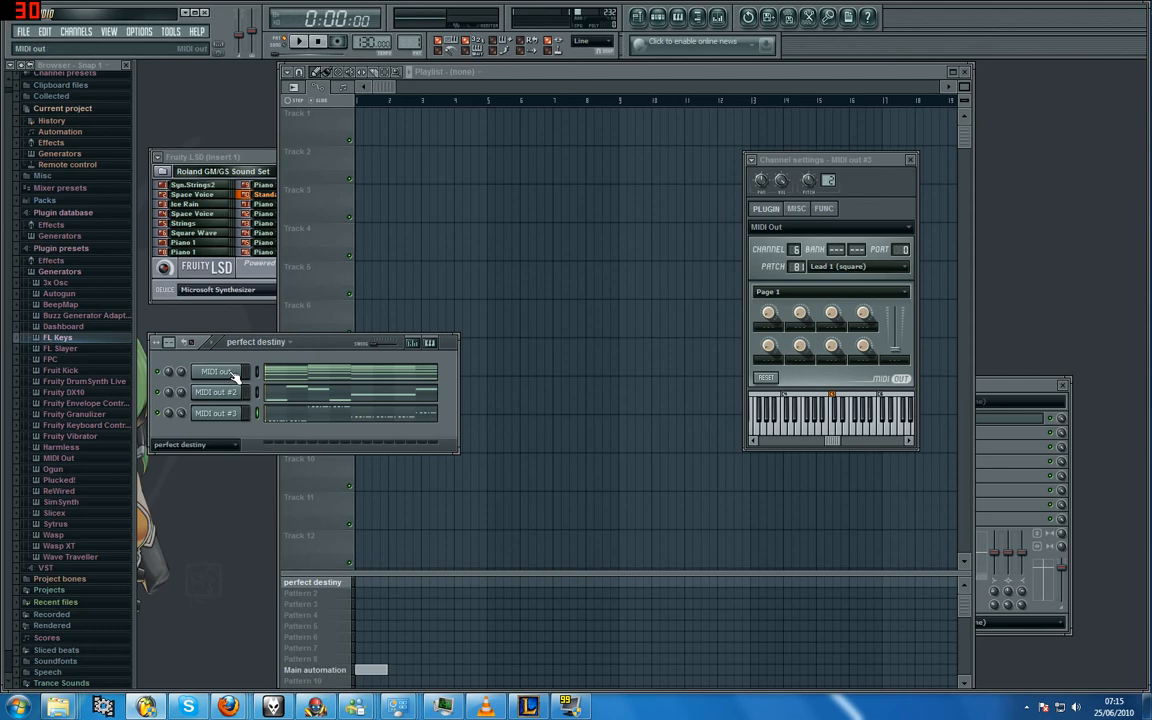
Rename the three MIDI Out channels to 1, 2 and 3, and bring up the File menu.
double_click(215, 371)
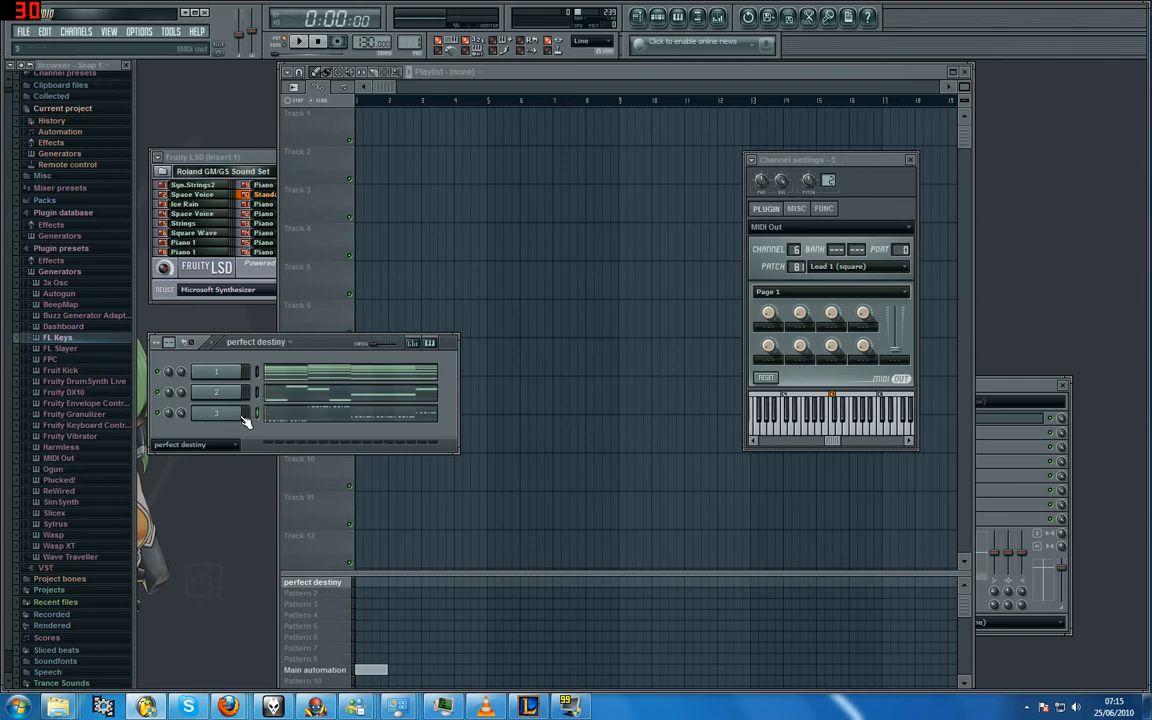
left_click(22, 31)
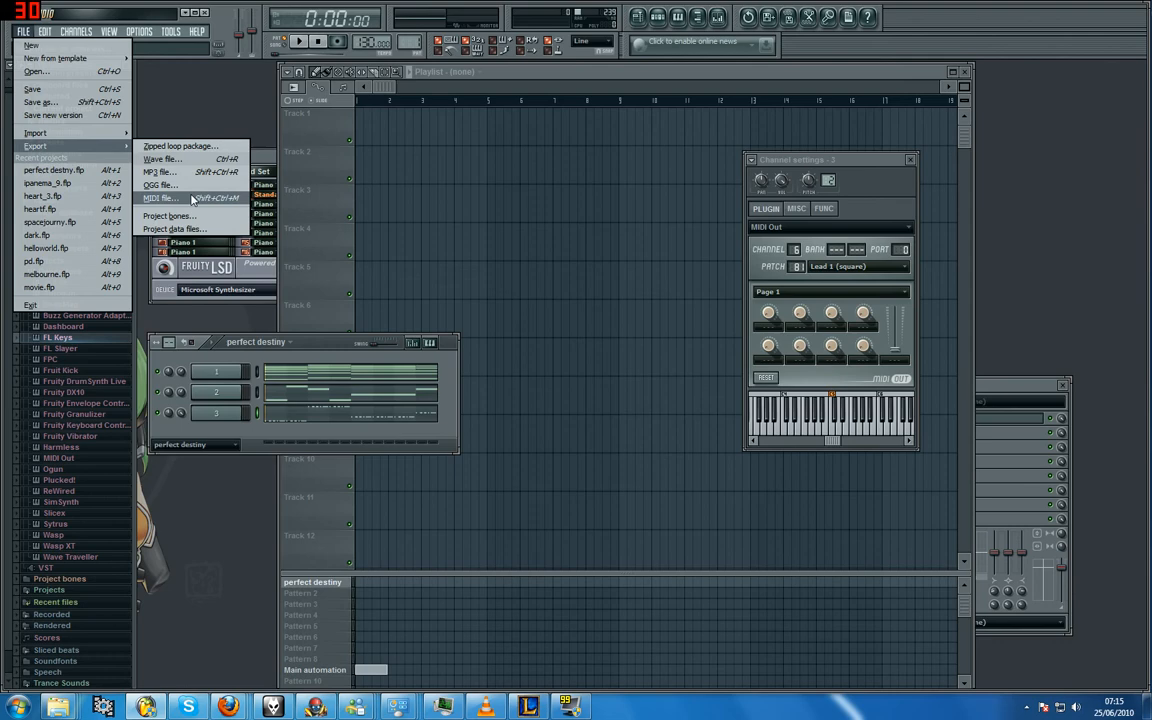
Export the pattern as the MIDI file perfectdestiny.mid in Projects and render it.
left_click(160, 198)
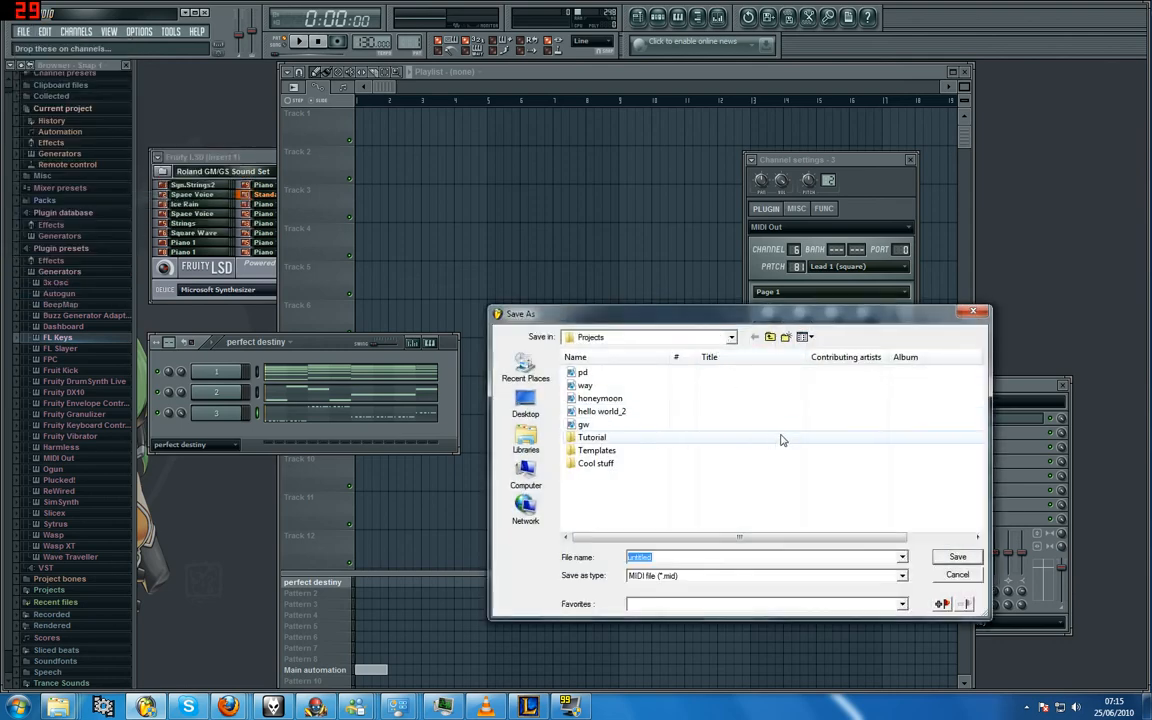
mouse_move(600, 398)
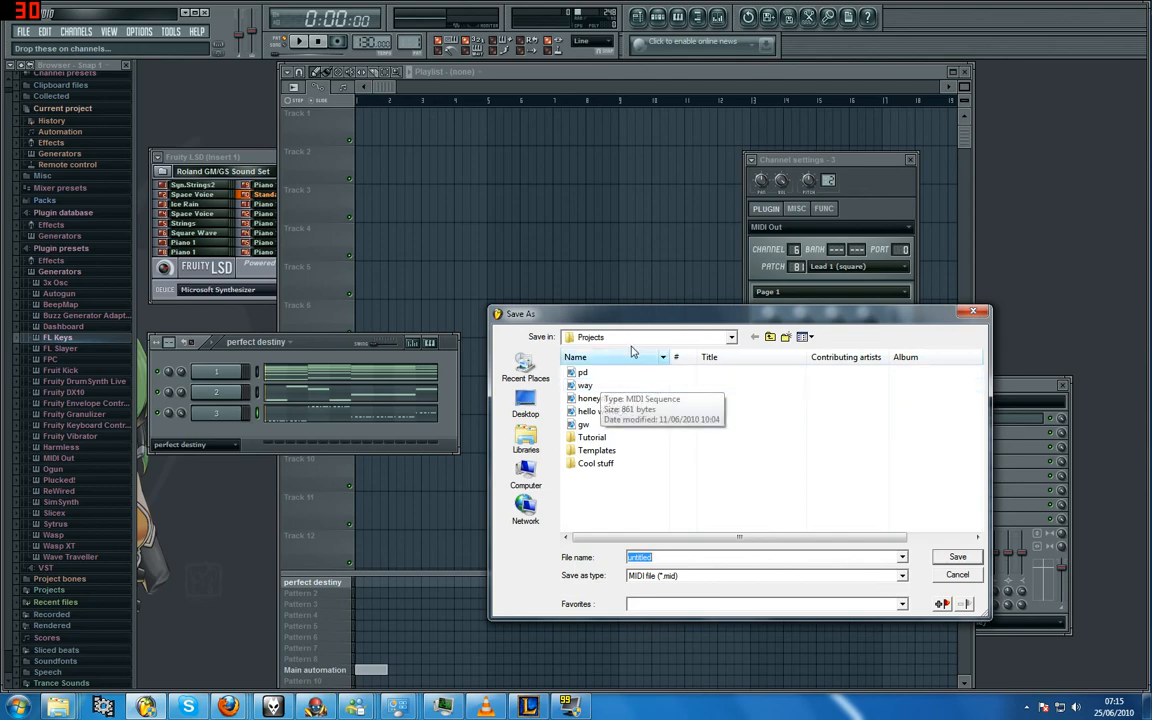
mouse_move(710, 553)
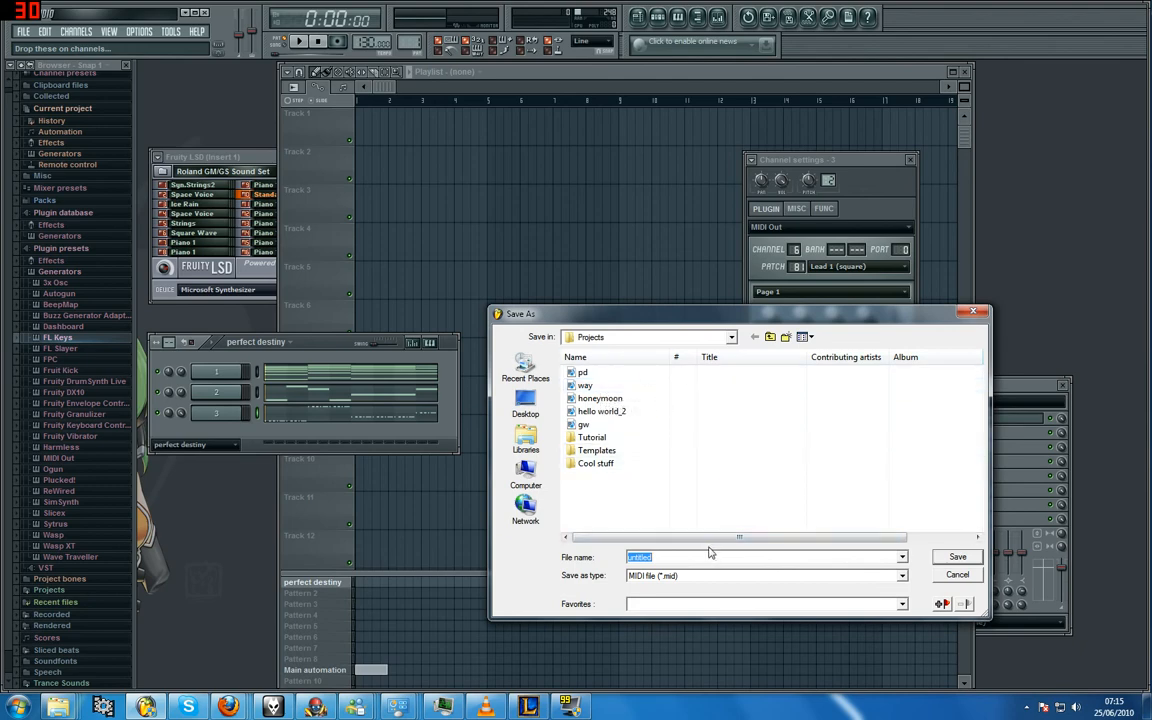
mouse_move(700, 521)
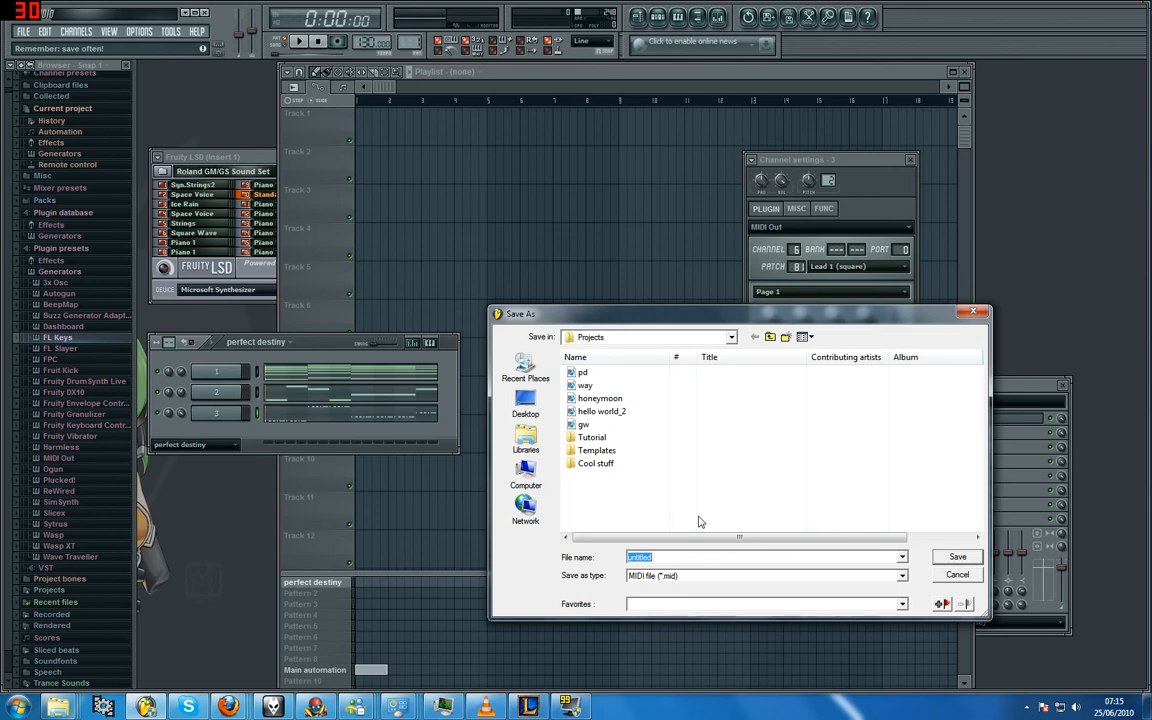
type("perfectdestin")
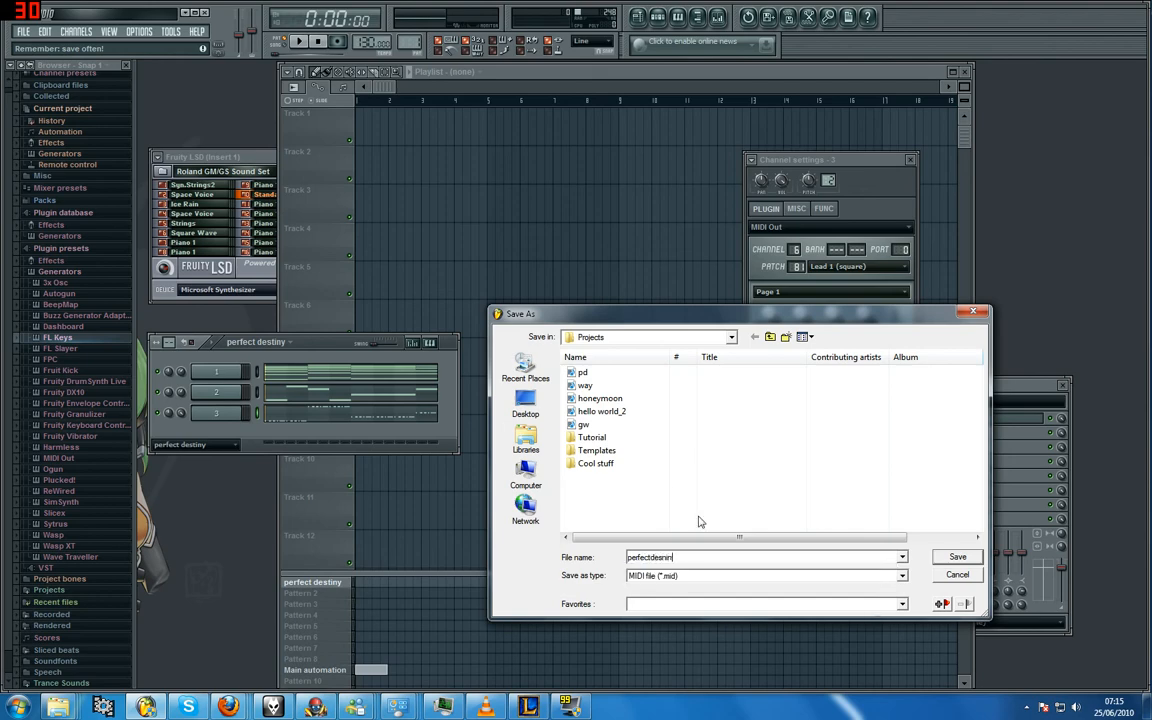
left_click(956, 556)
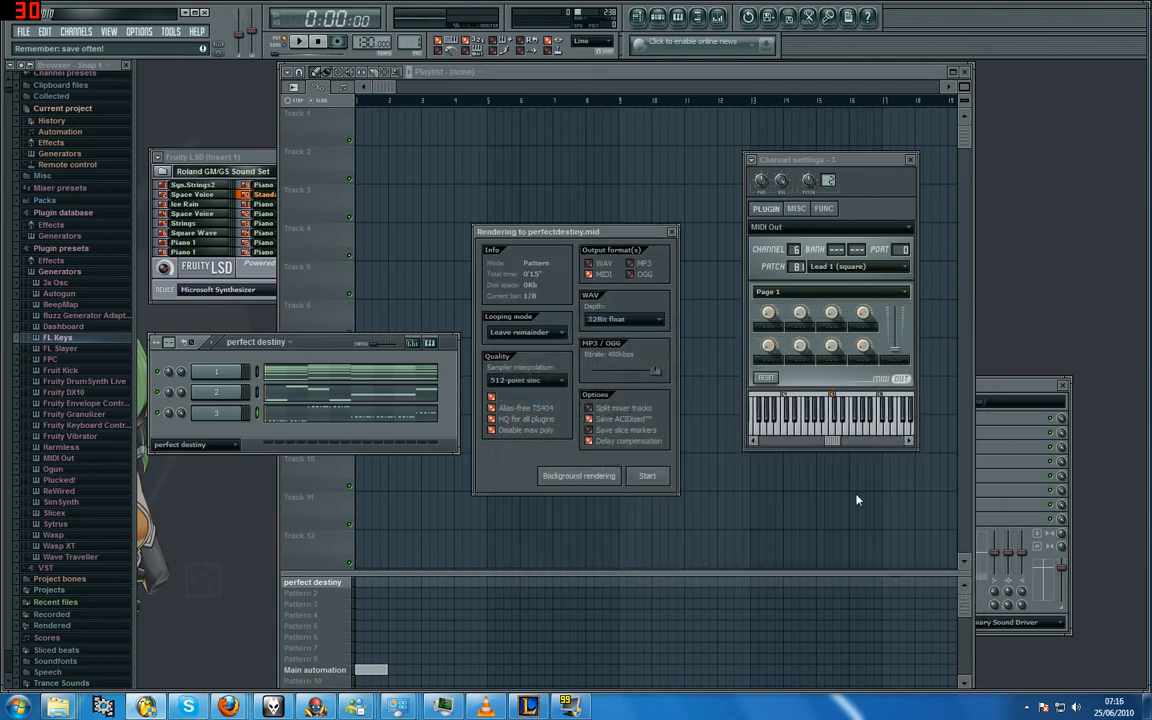
left_click(647, 475)
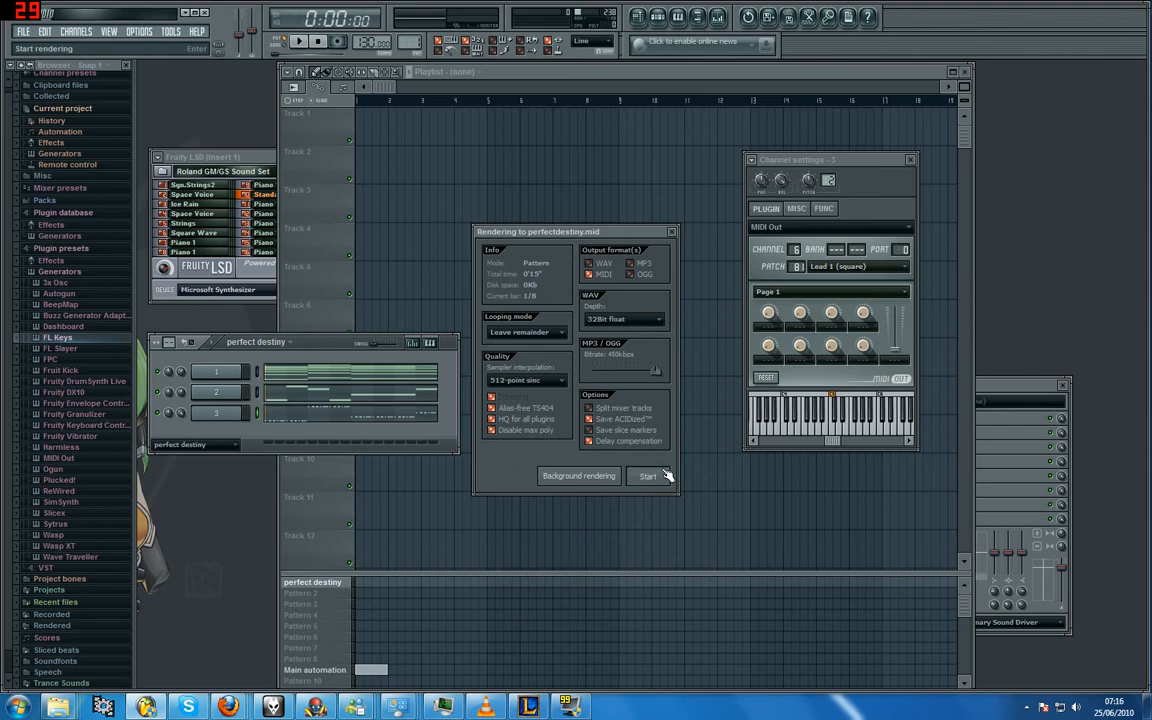
left_click(647, 476)
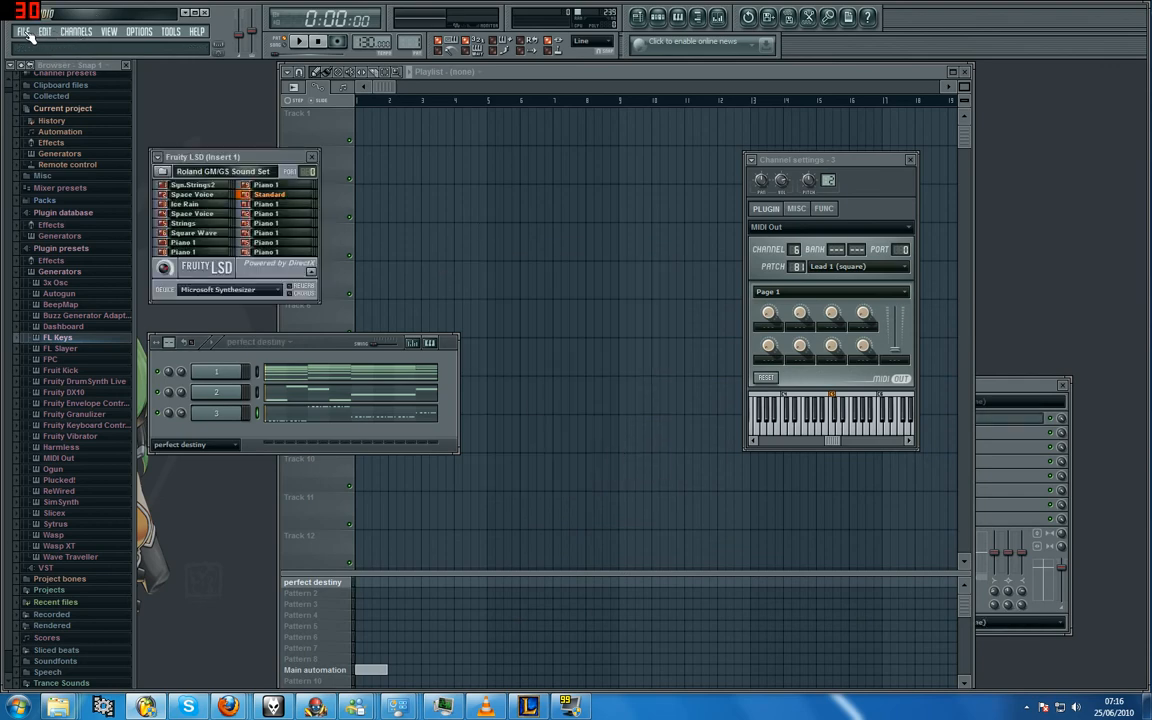
Open perfectdestiny.mid without saving untitled.flp, accepting the MIDI data import.
left_click(22, 31)
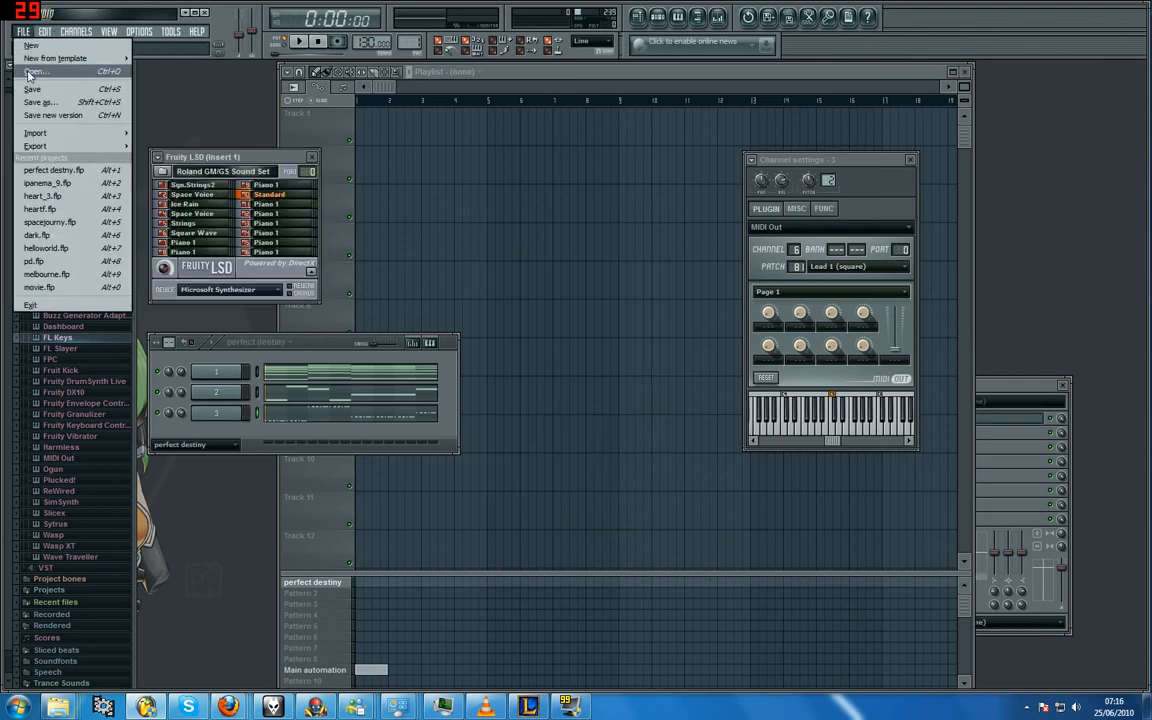
left_click(37, 71)
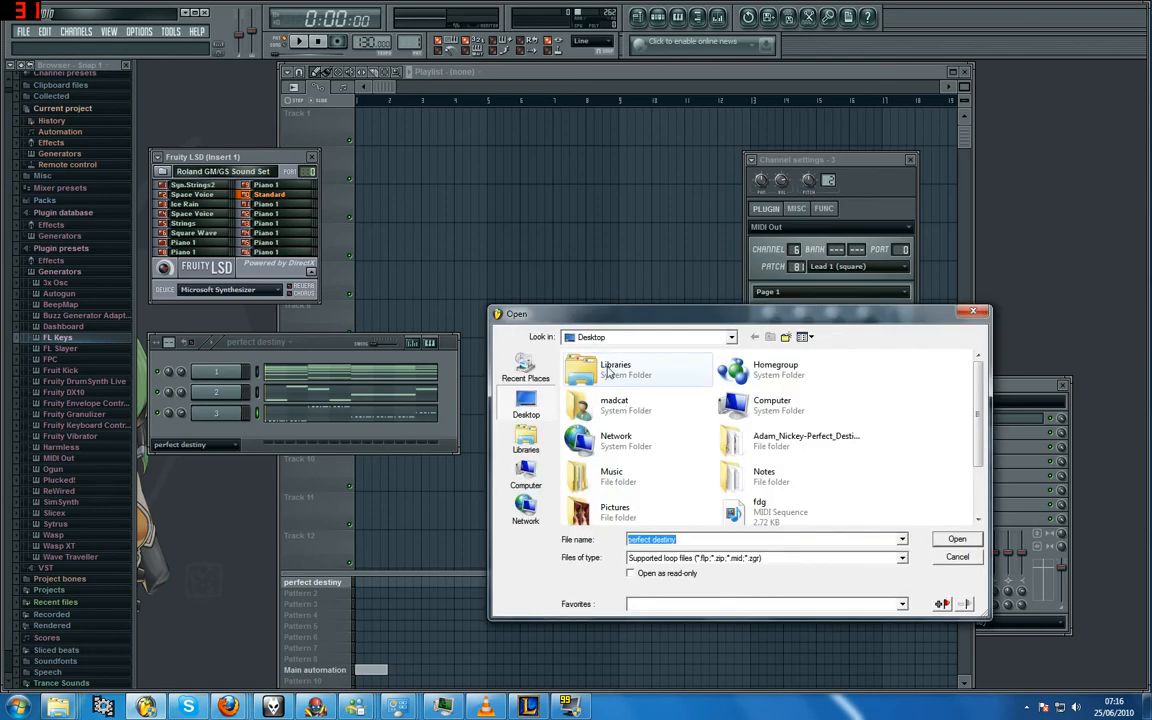
scroll("down", 3)
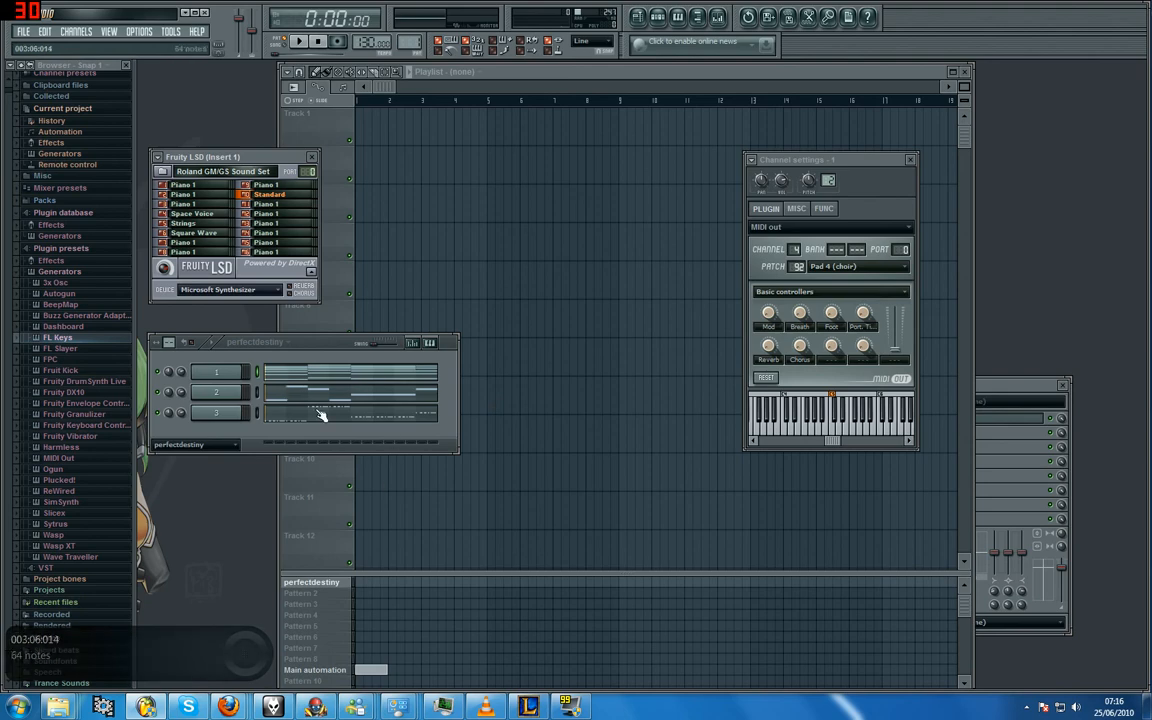
left_click(22, 31)
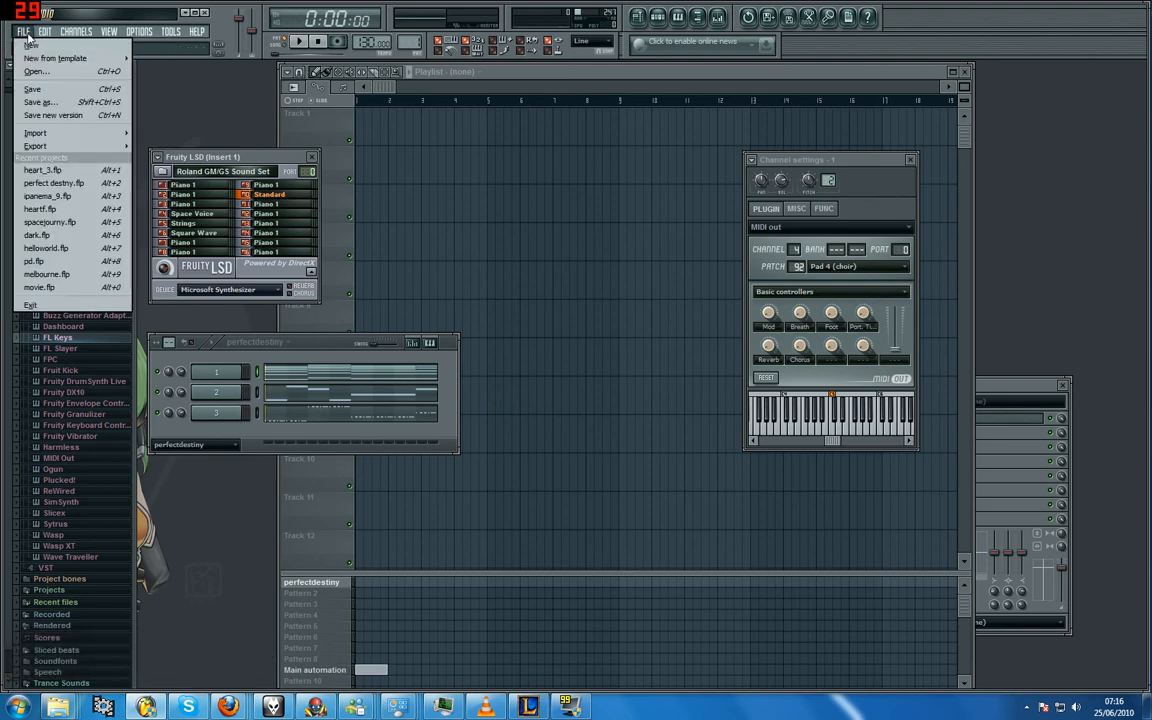
left_click(31, 45)
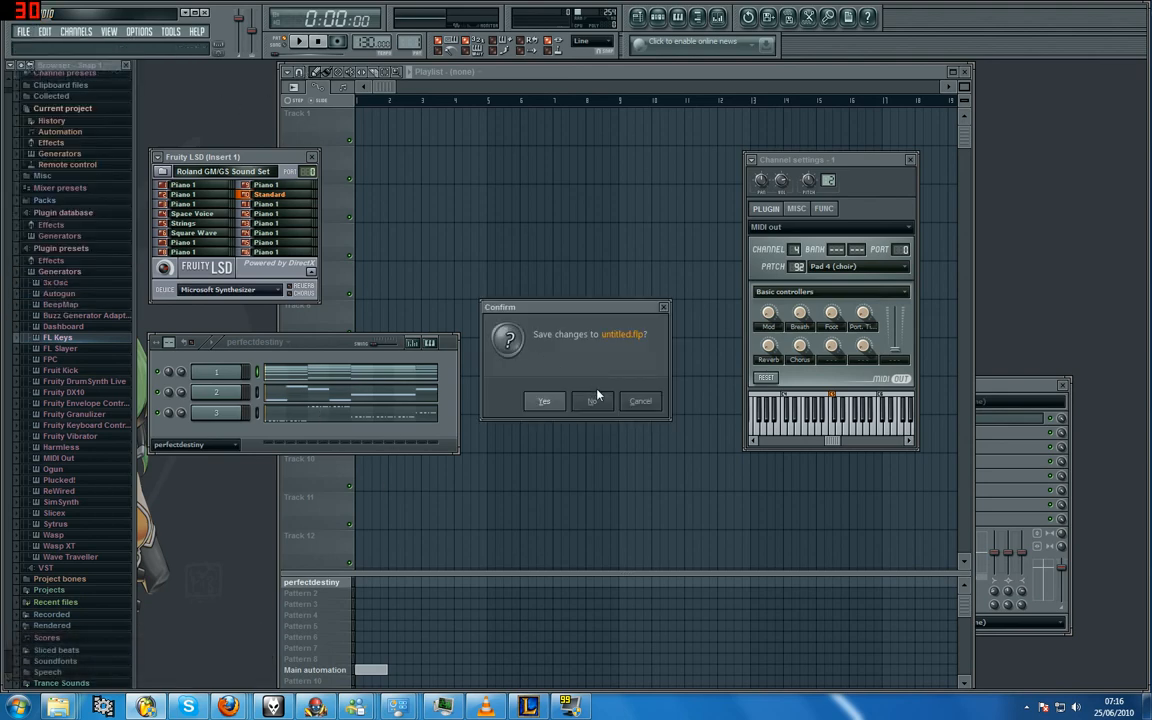
left_click(592, 401)
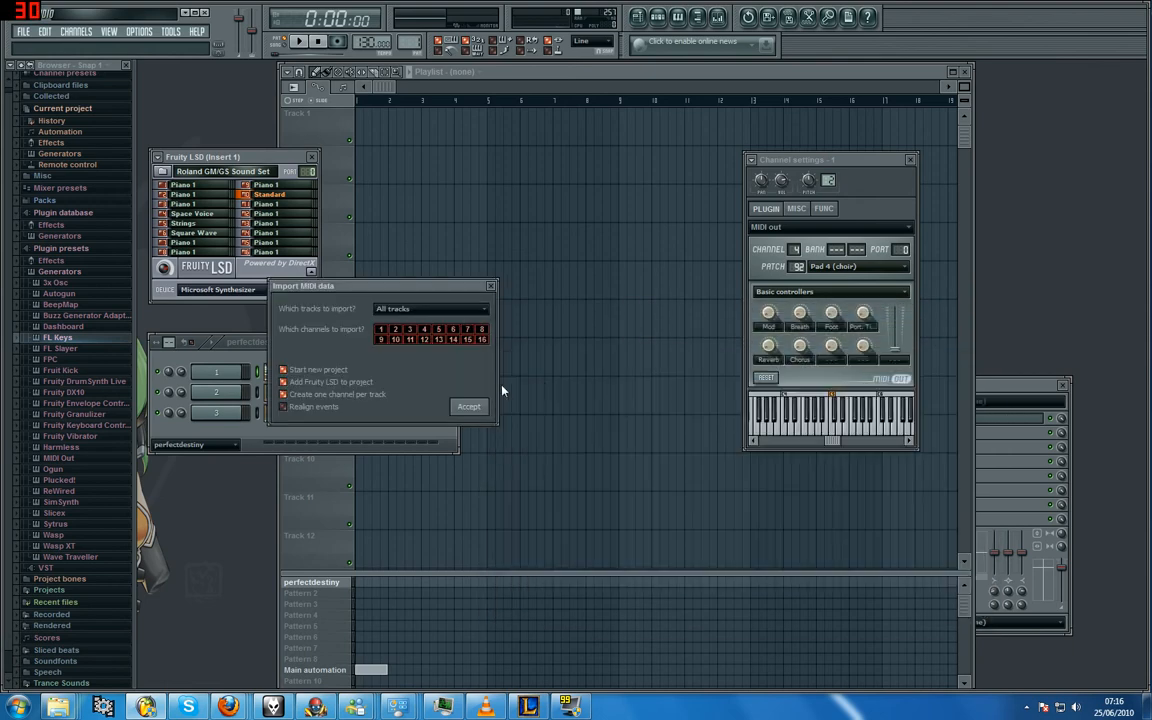
left_click(468, 406)
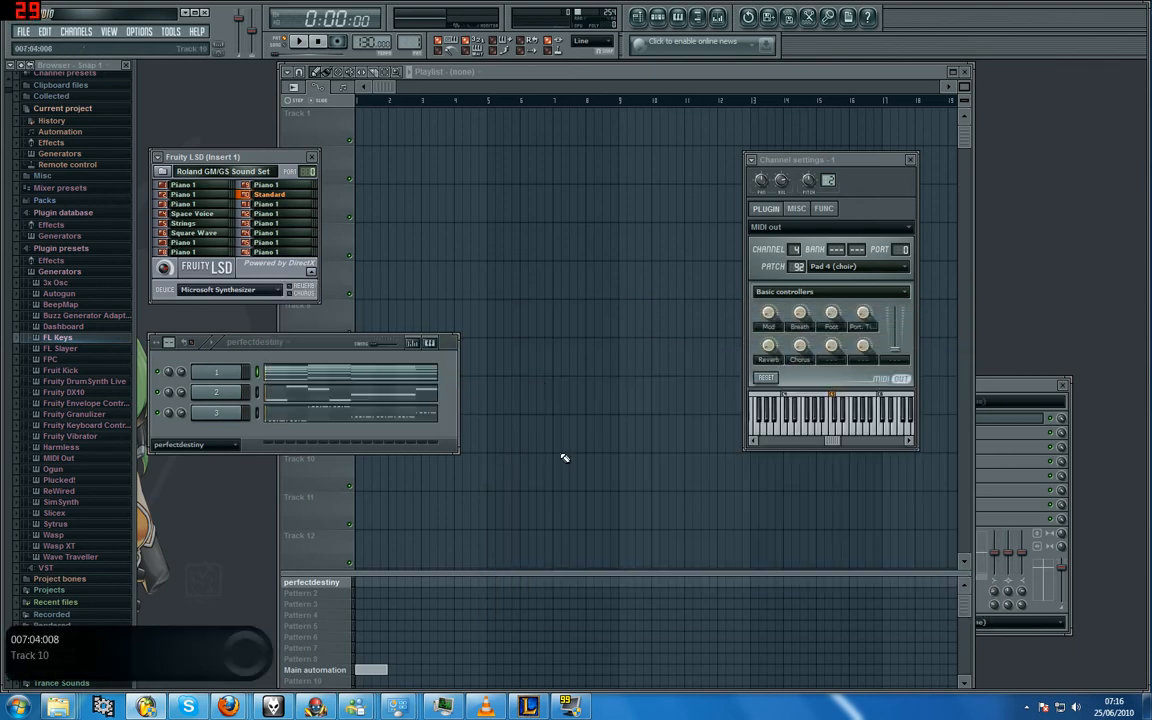
left_click(299, 41)
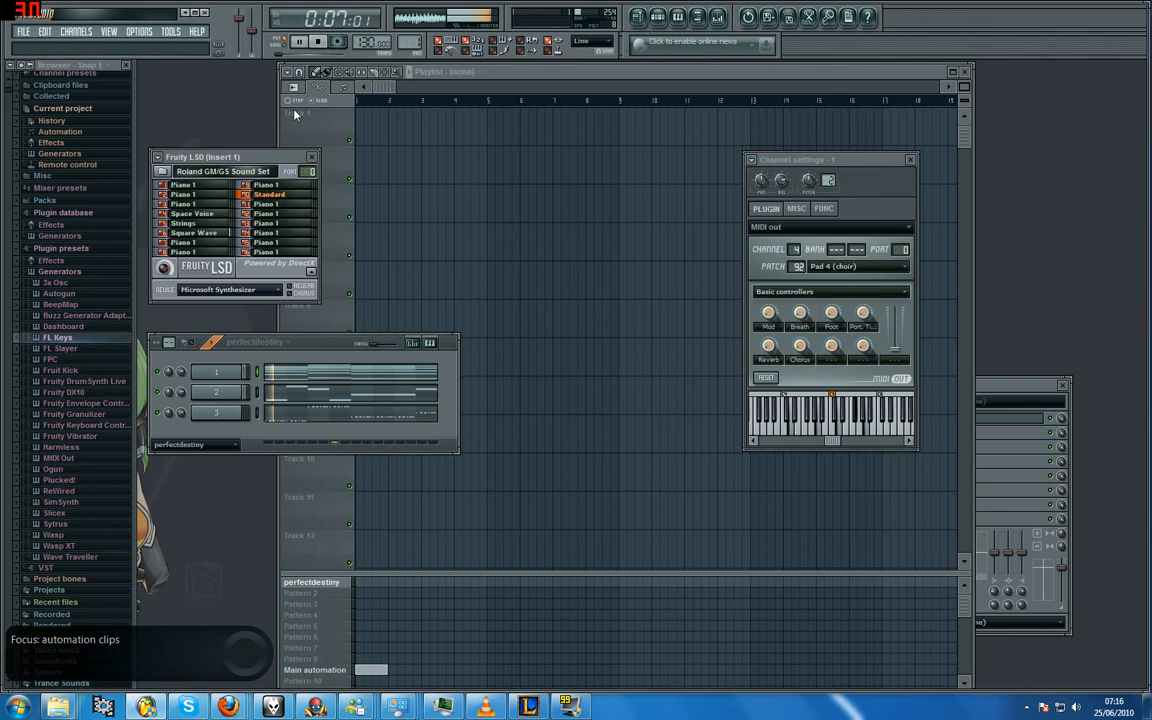
left_click(317, 41)
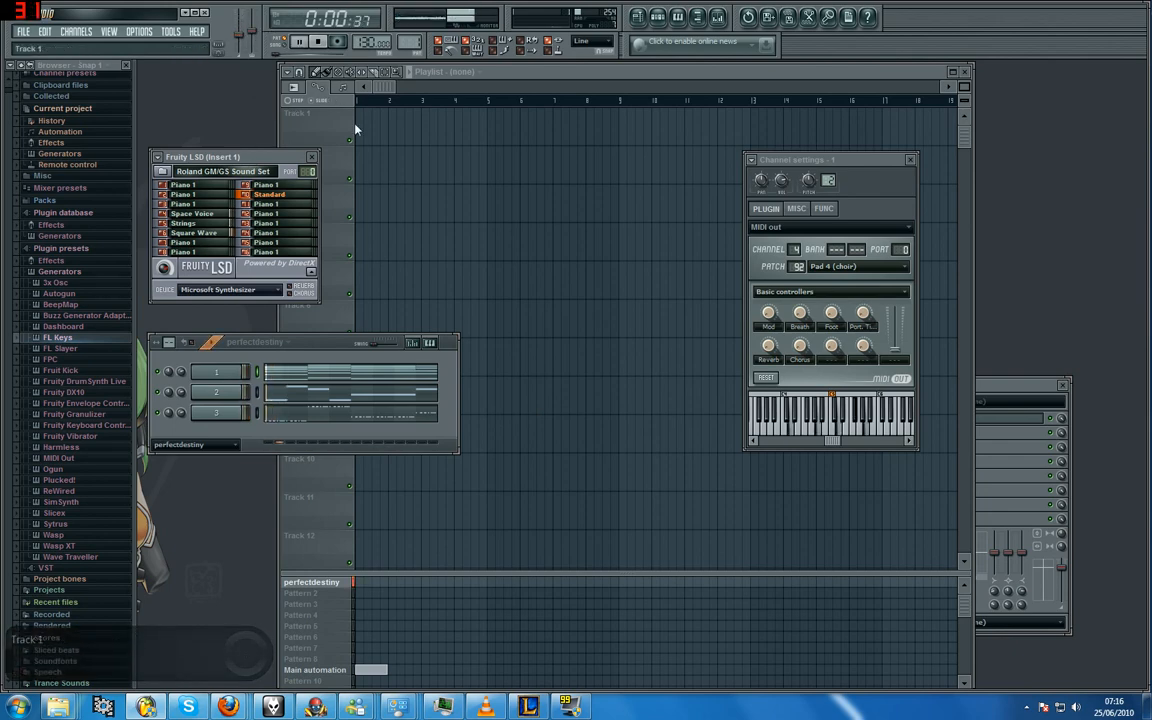
left_click(319, 42)
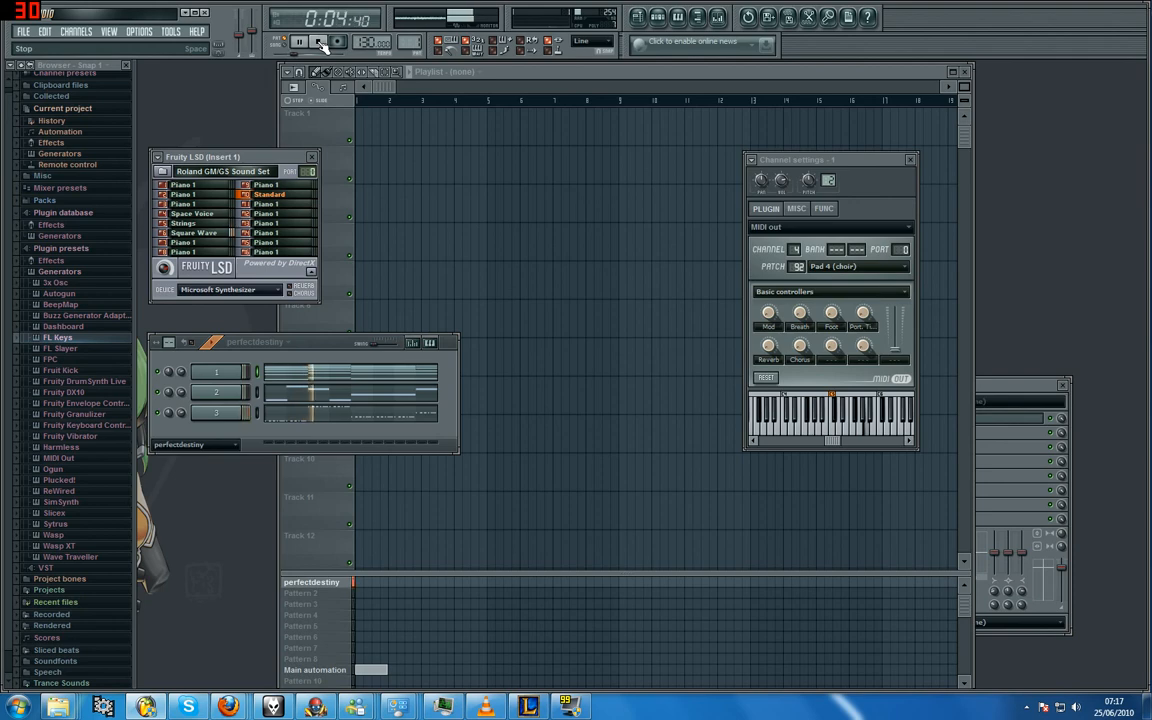
left_click(299, 41)
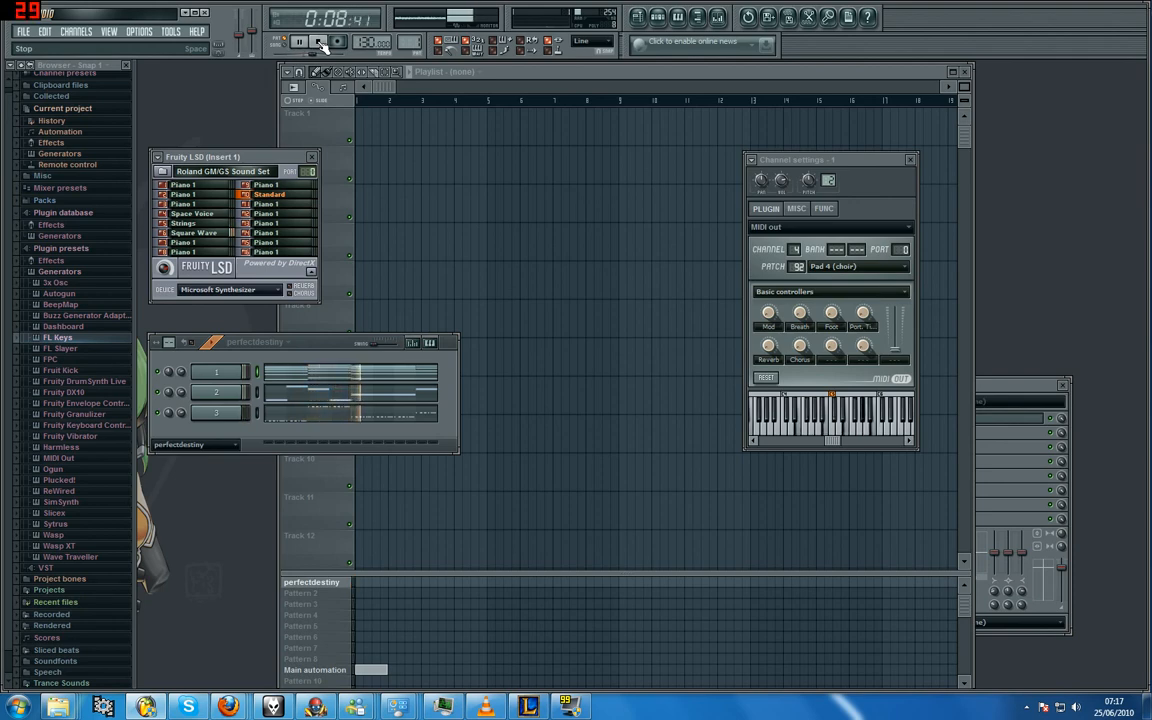
left_click(298, 41)
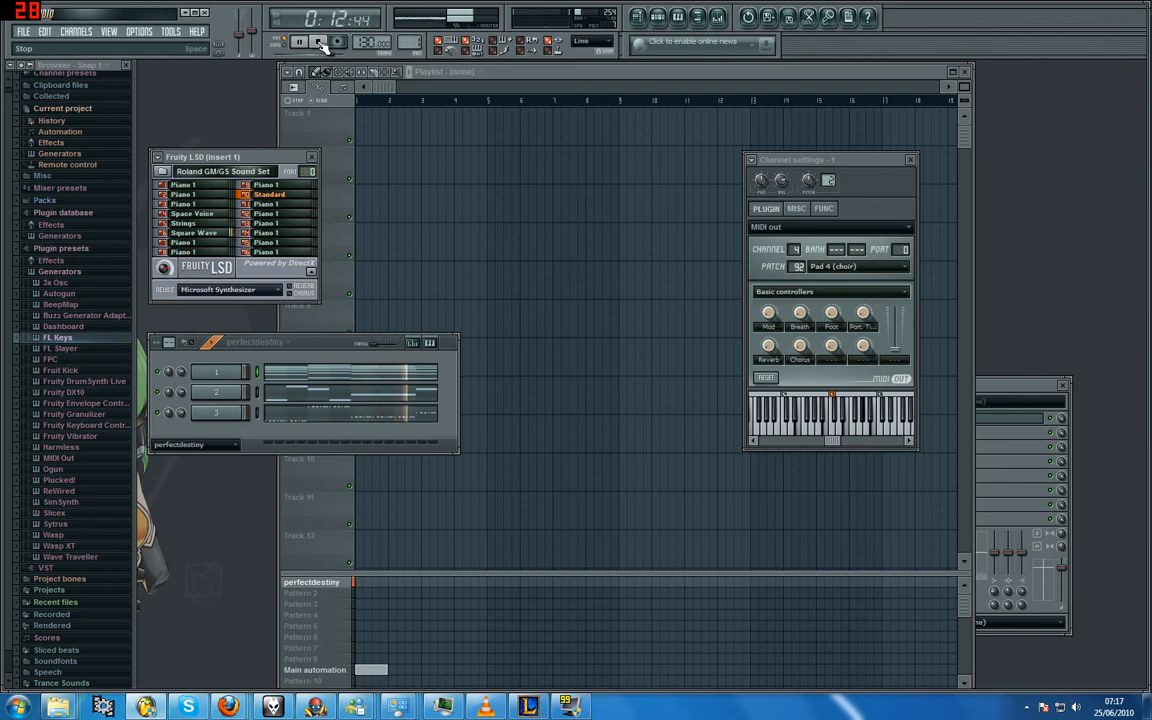
left_click(318, 41)
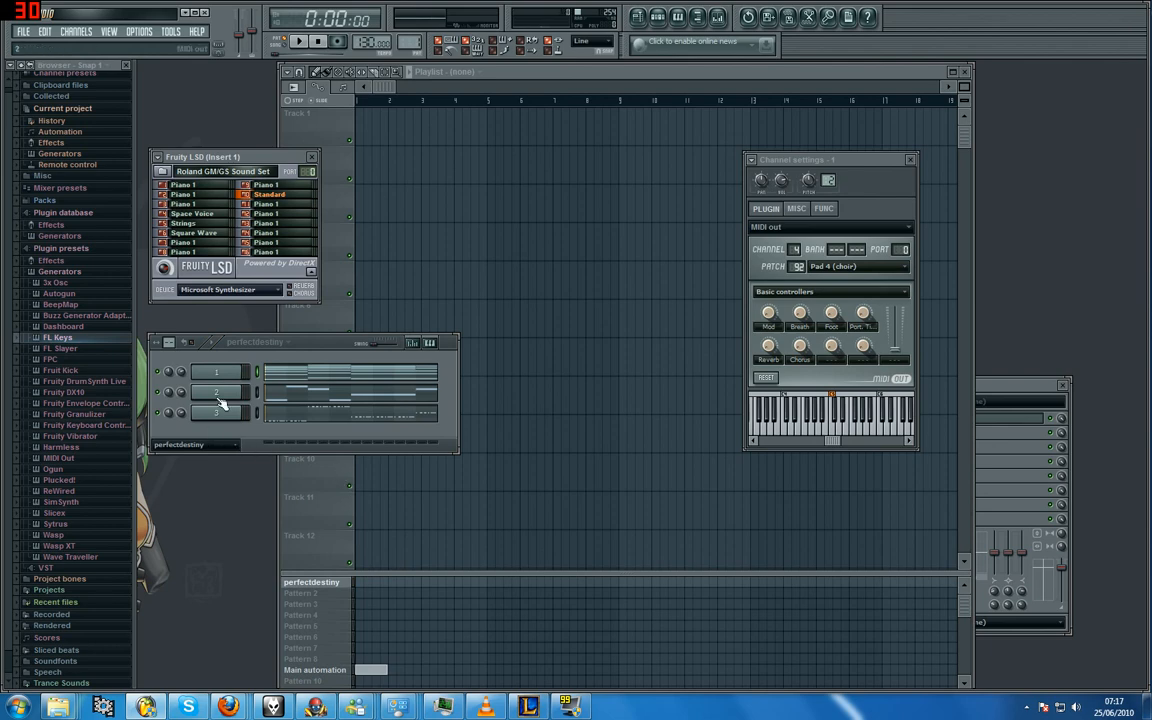
right_click(216, 372)
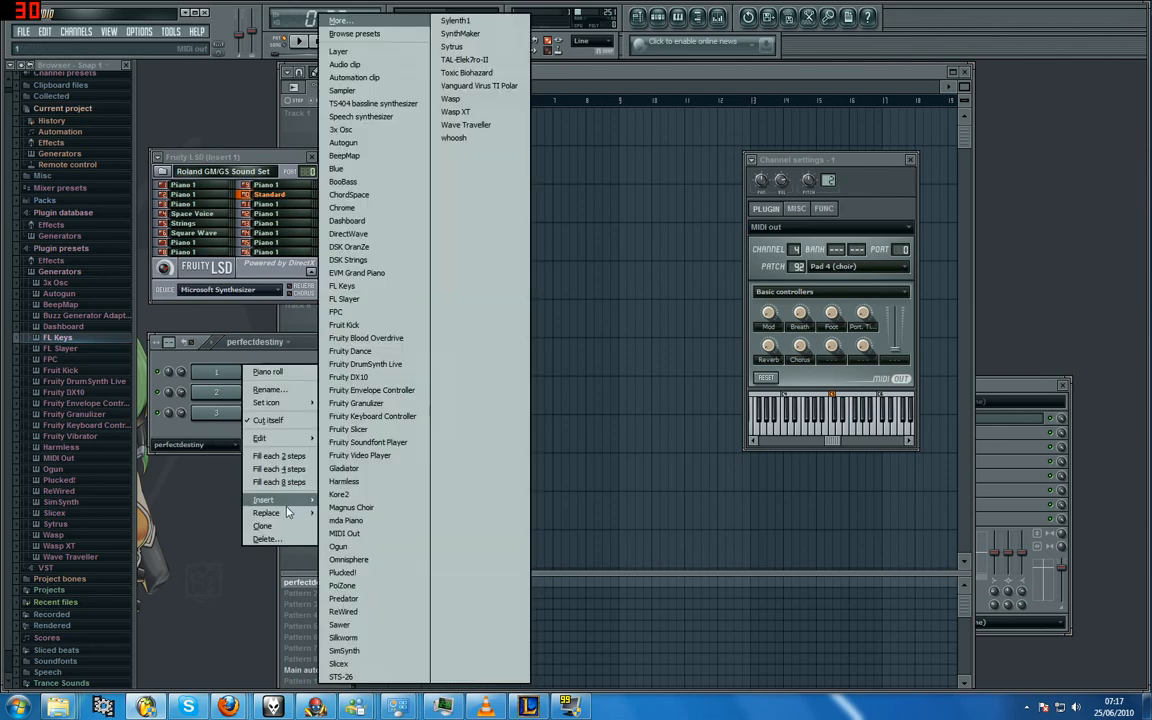
mouse_move(360, 603)
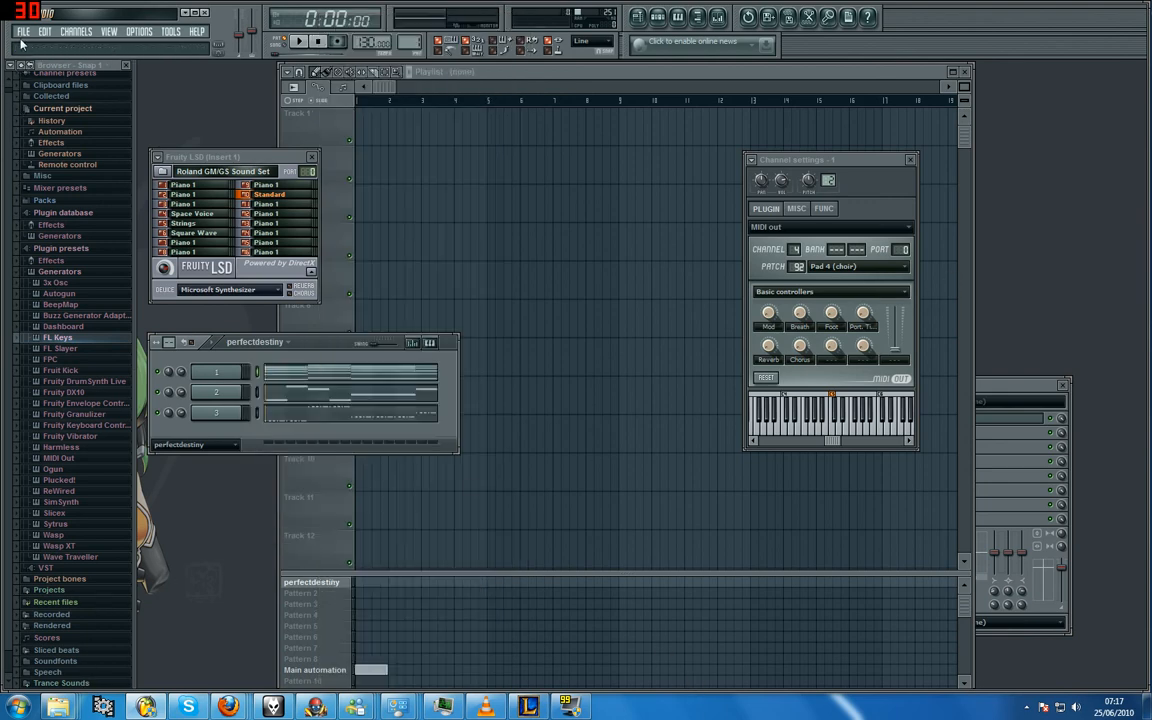
left_click(24, 31)
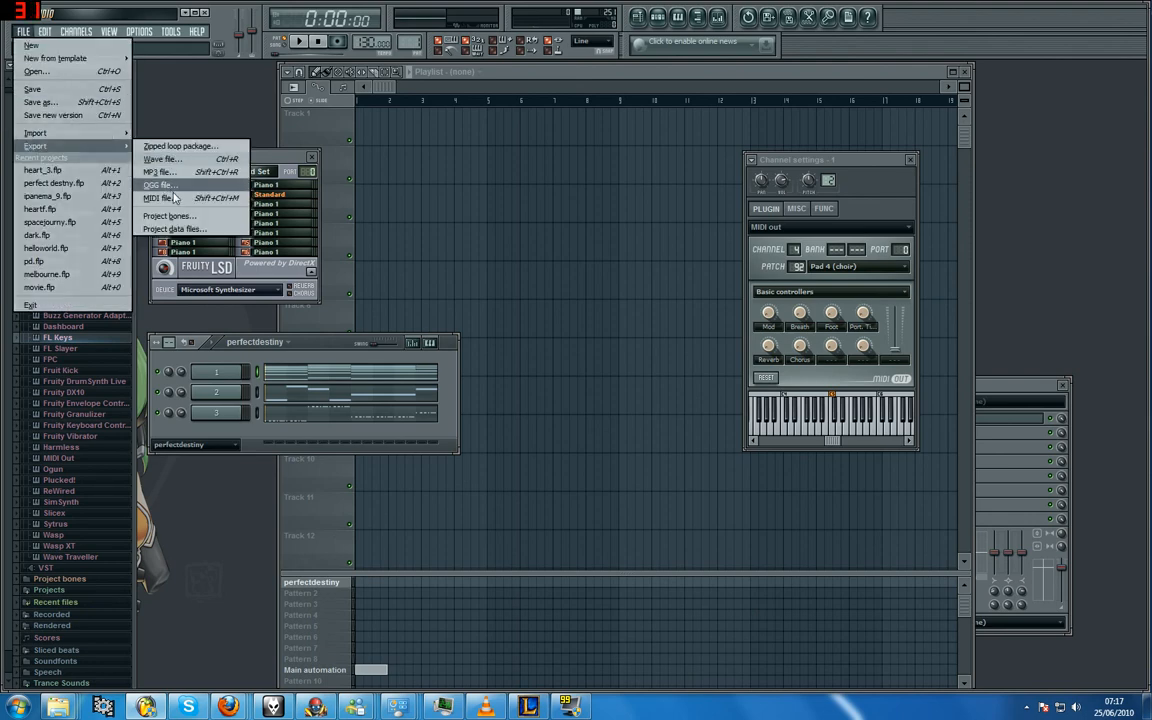
left_click(324, 342)
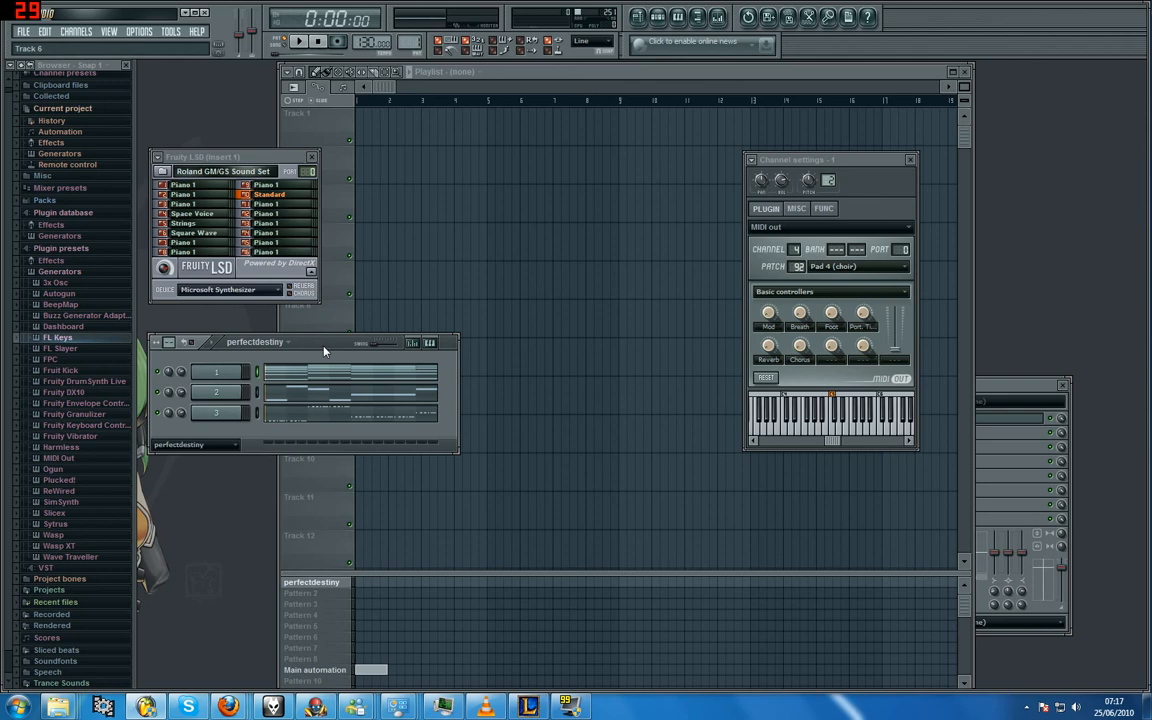